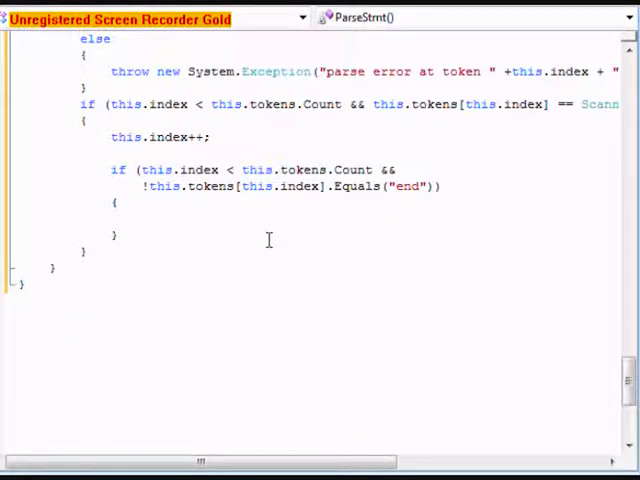
Create a new Sequence inside the inner if block and set its First to result
type("Sequence")
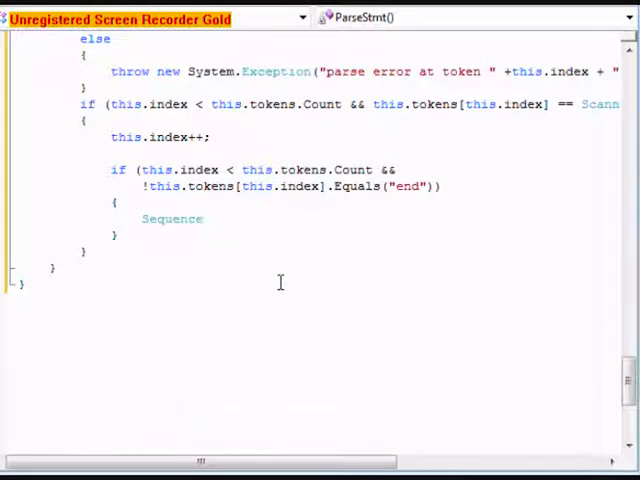
type("Se")
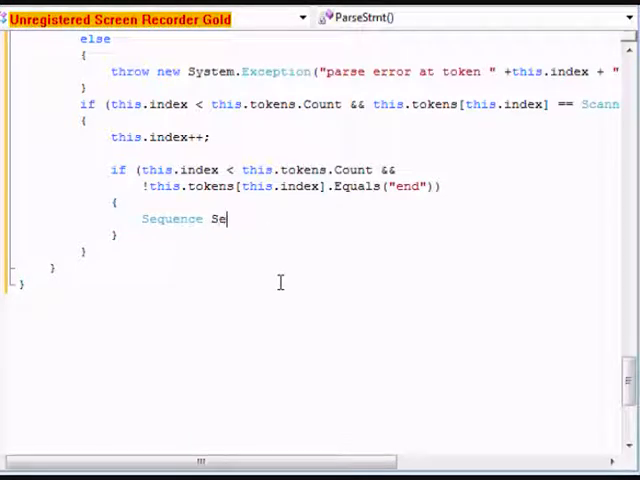
type("quence")
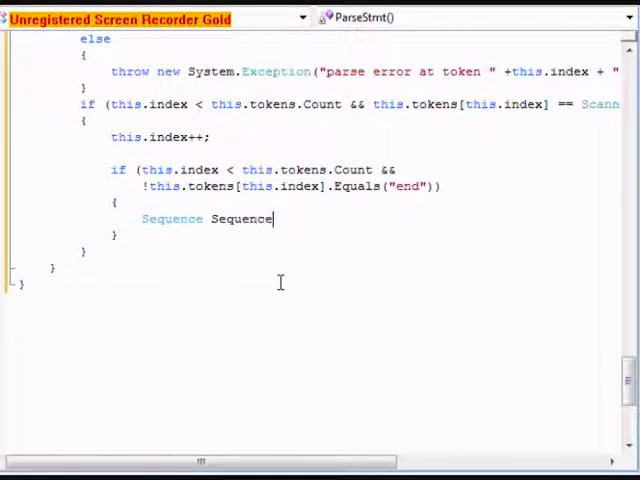
type("=")
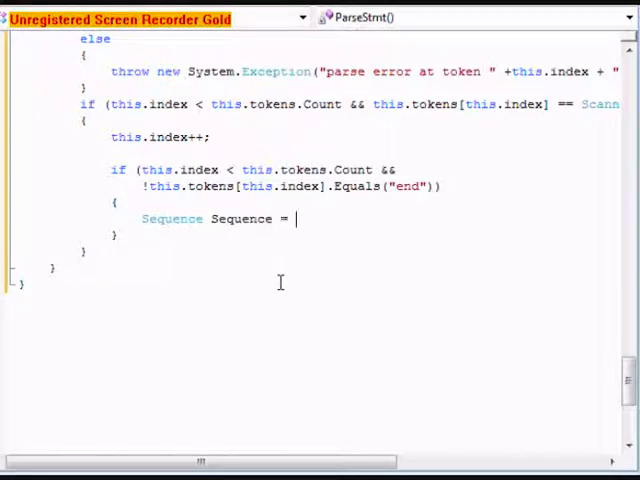
type("ner")
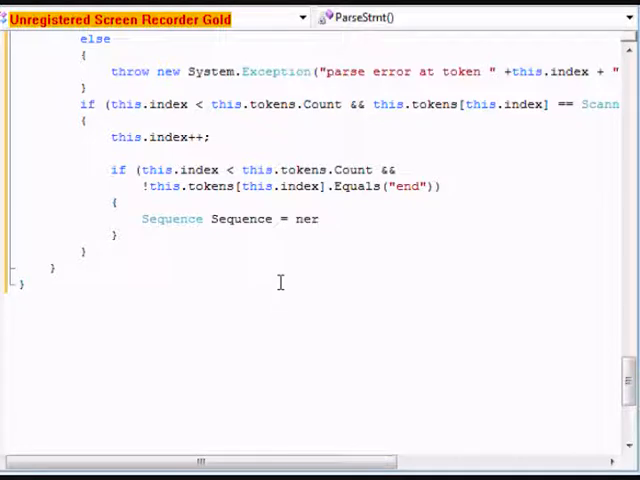
type("Sequence")
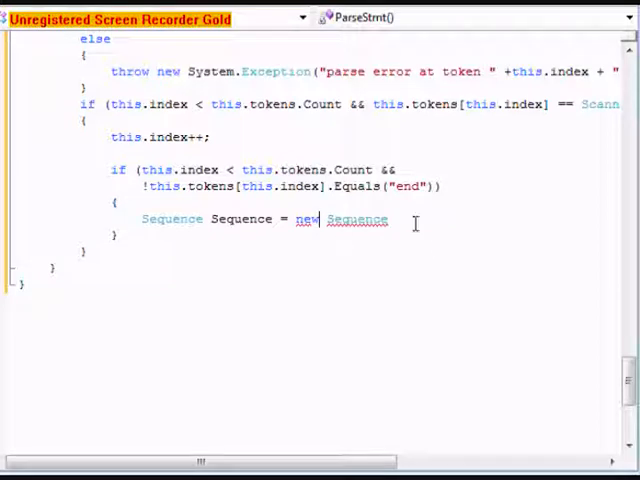
type("S")
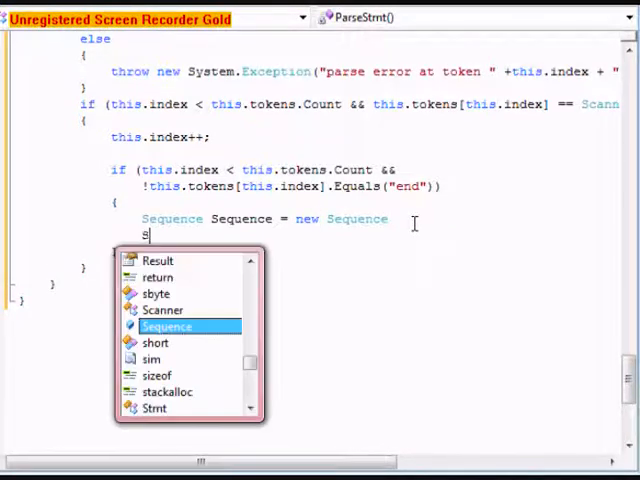
type("equence")
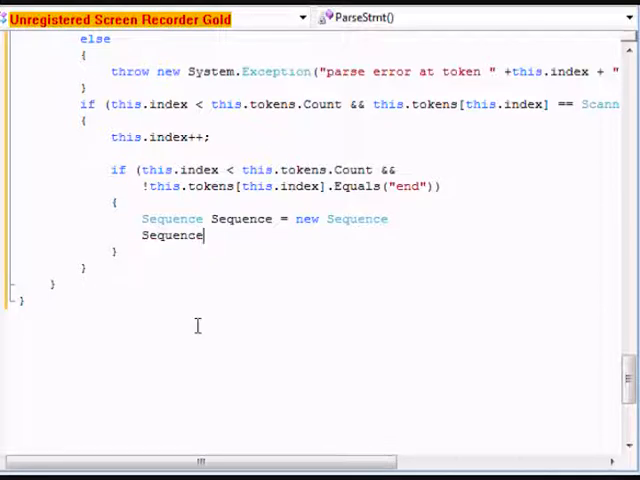
type(".First")
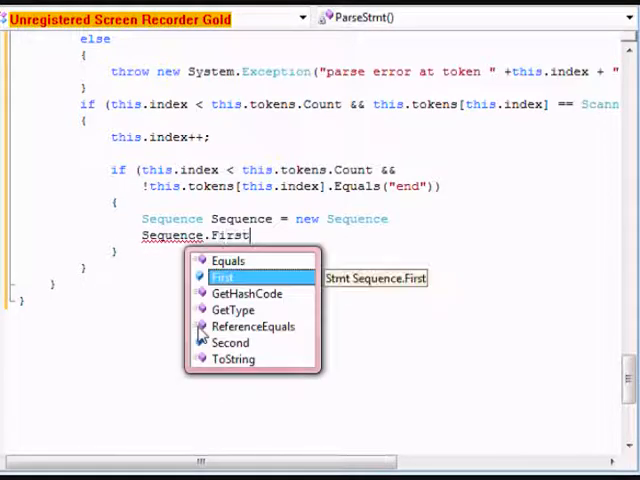
type("= result;")
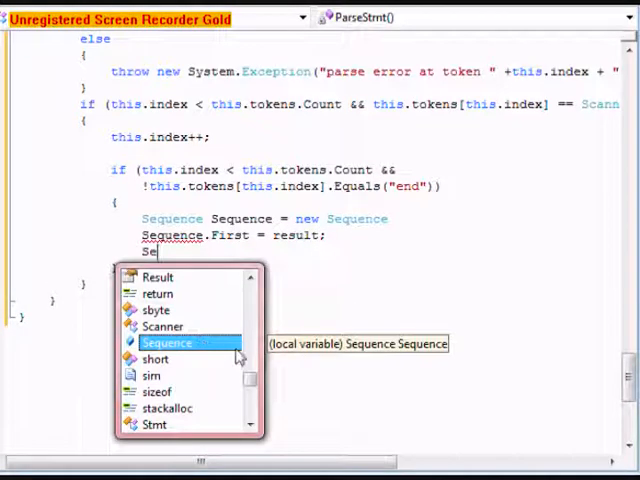
Set the Sequence's Second to this.ParseStmt() and assign the Sequence to result
type("equence.Second")
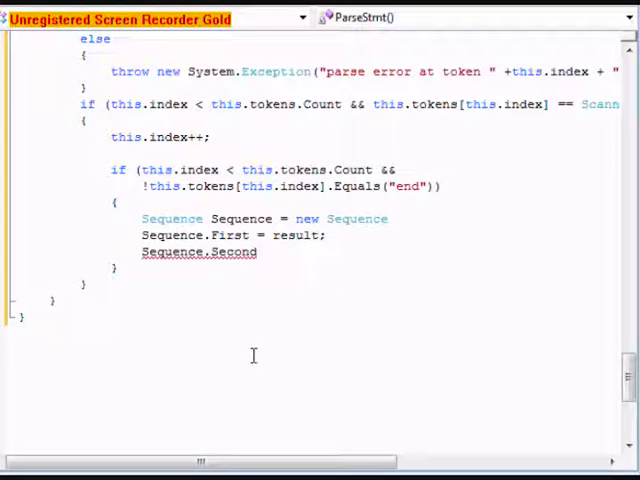
type("= this")
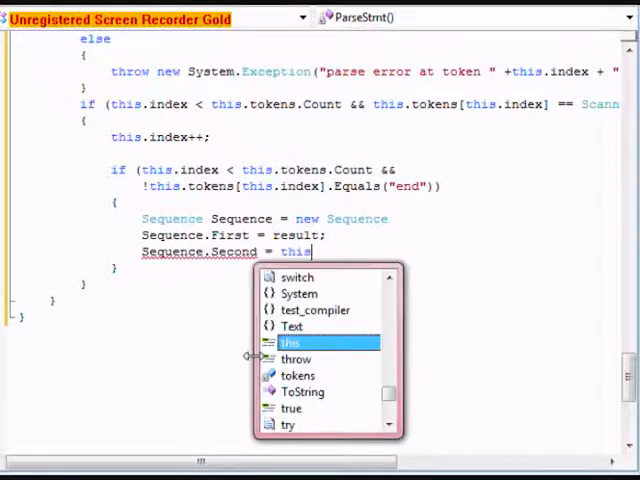
type(".ParseStmt(")
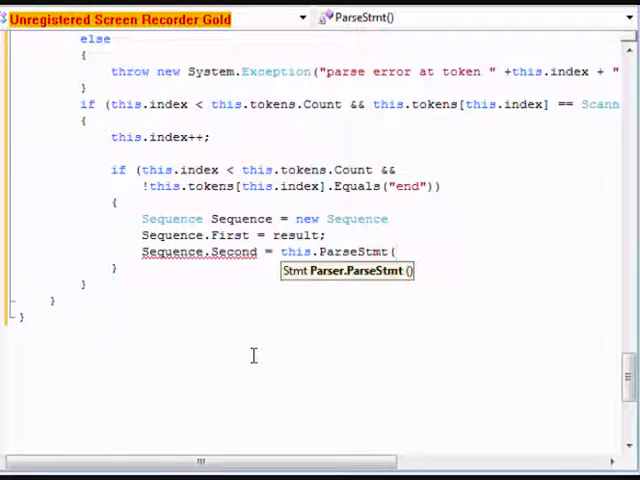
type(");")
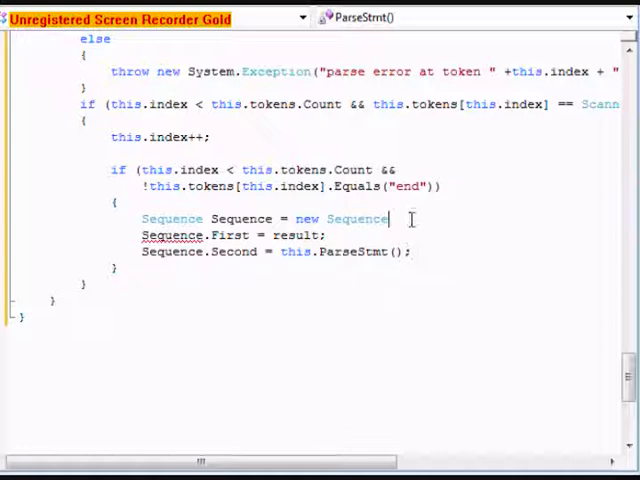
type("();")
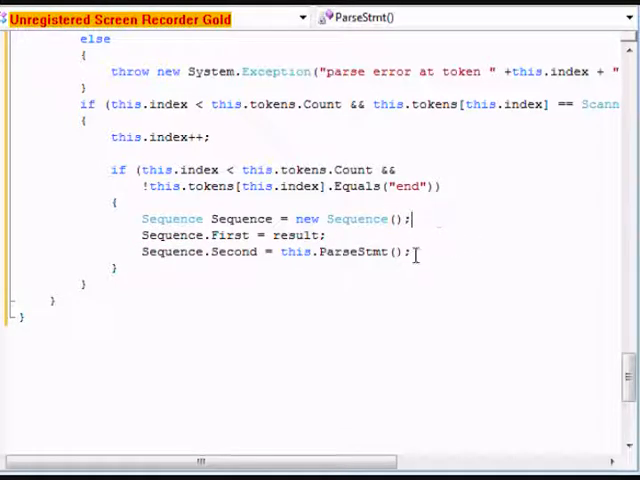
type("result =")
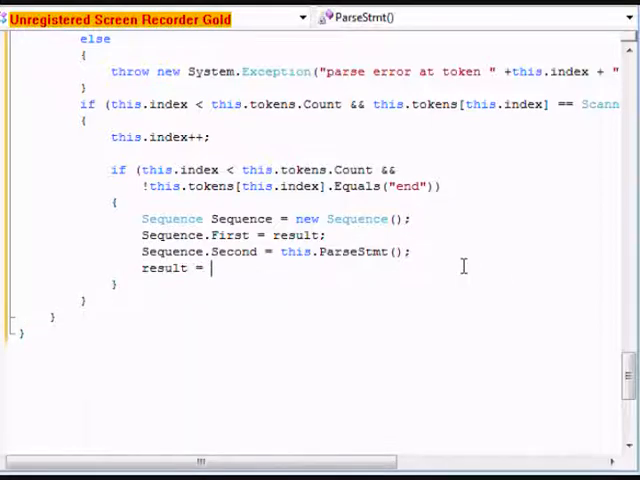
type("s")
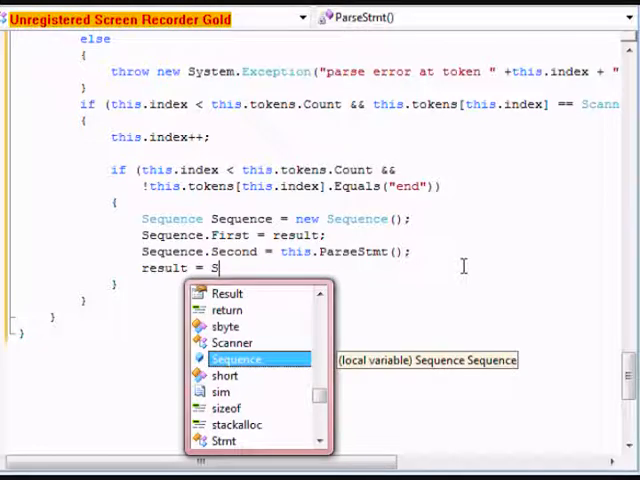
key("Tab")
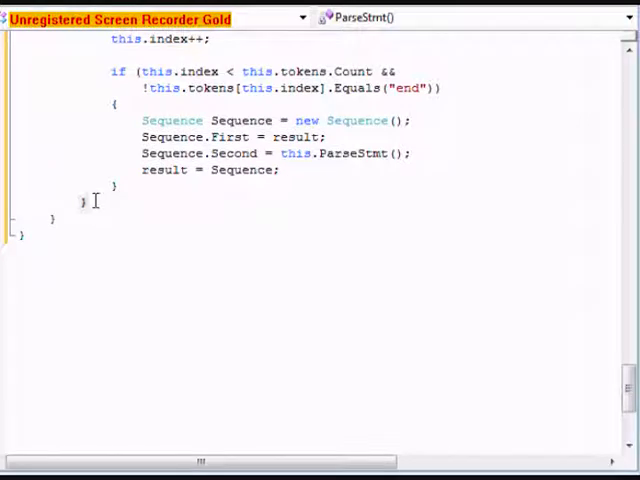
End ParseStmt with 'return result;' and fix the misspelled 'retrun' keyword
type("retrun")
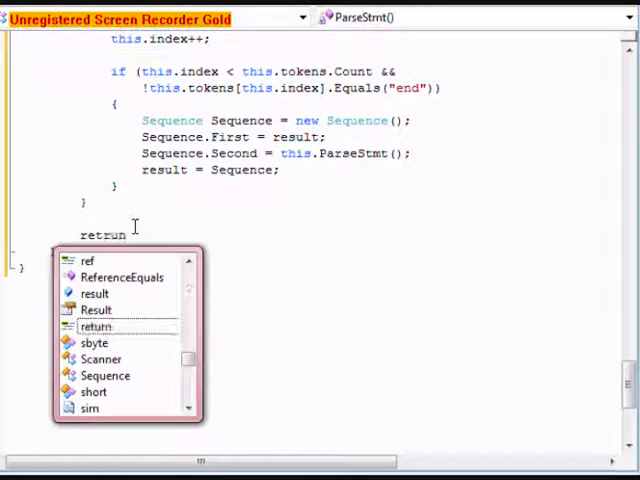
type("re")
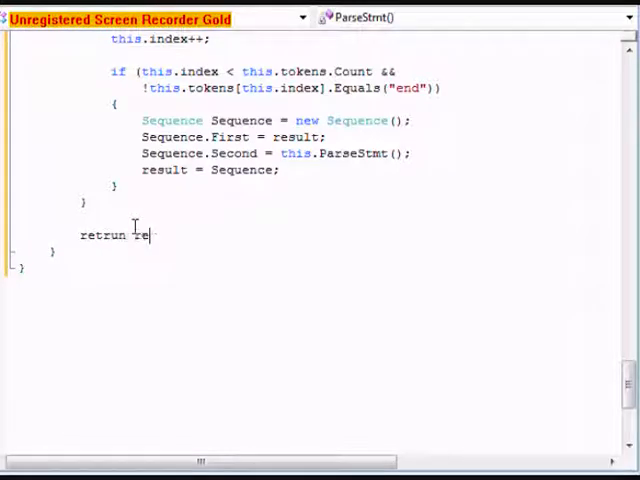
type("sult;")
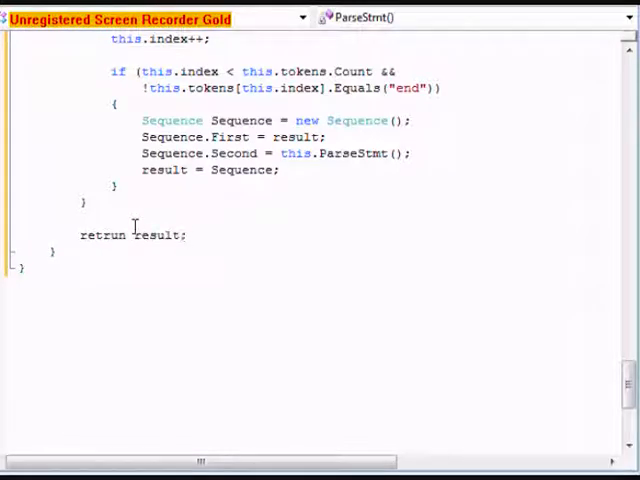
scroll("down", 3)
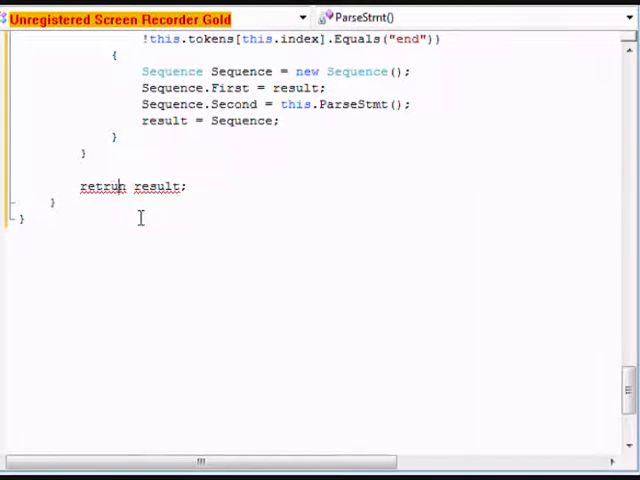
left_click(200, 188)
type("u")
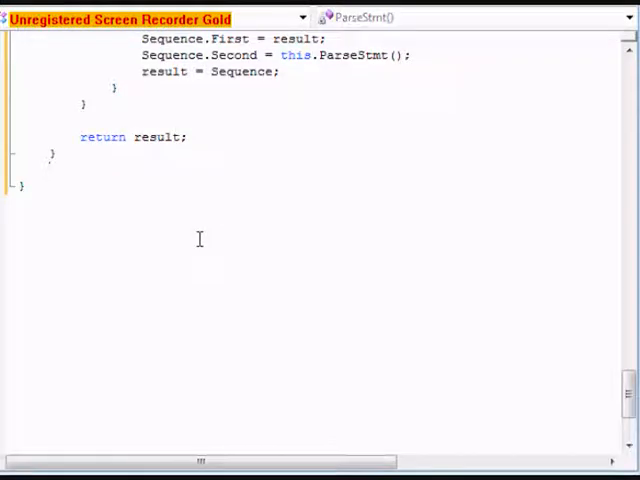
Declare 'private Expr ParseExpr()' with empty braces below ParseStmt
type("p")
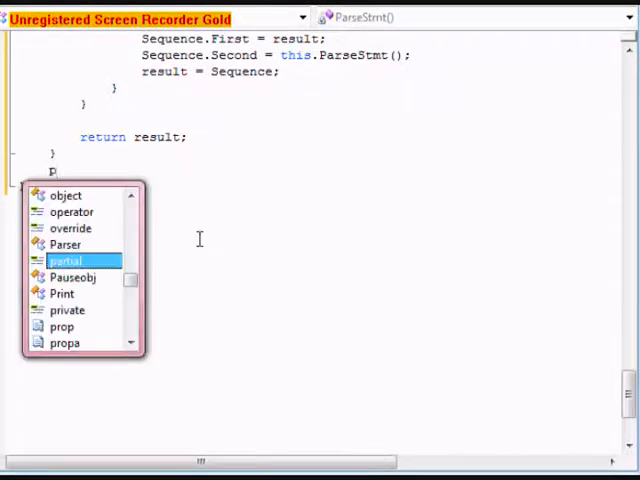
type("rivate Expr P")
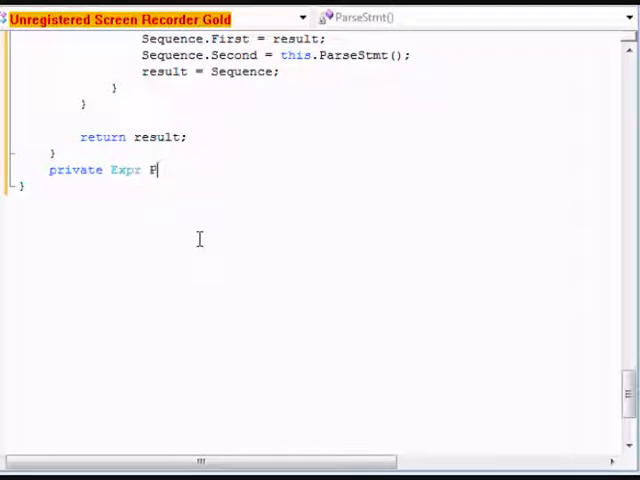
type("arseE")
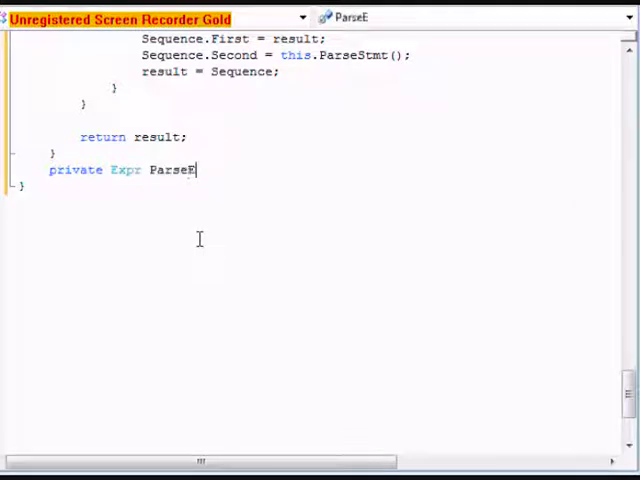
type("xpr()")
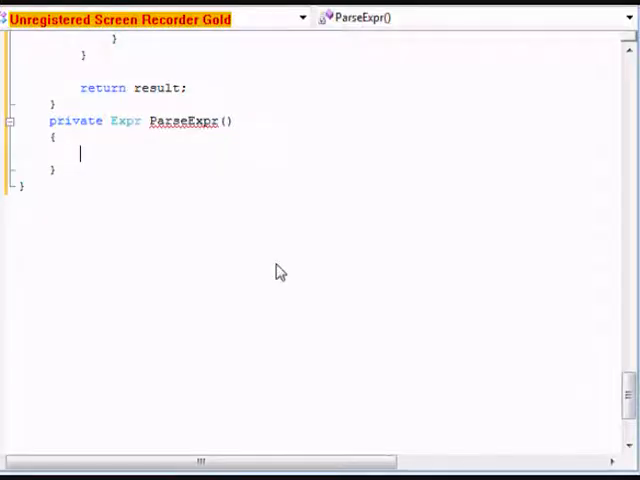
Add an if block in ParseExpr checking this.index == this.tokens.Count
type("if (this.")
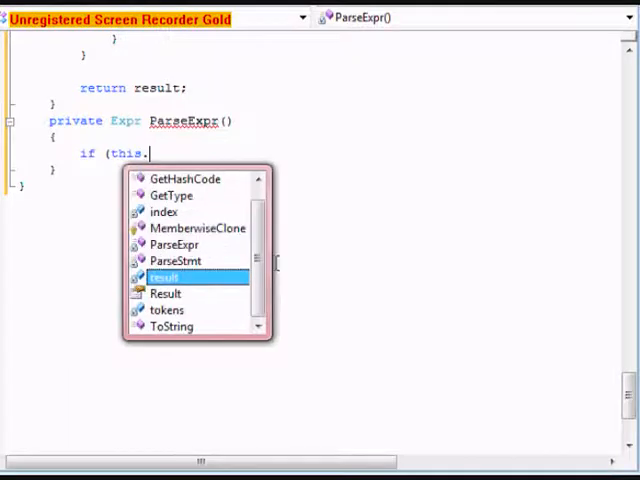
type("index ==")
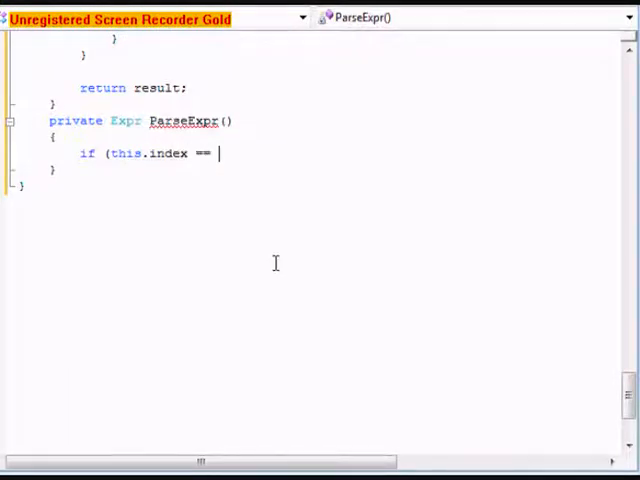
type("this")
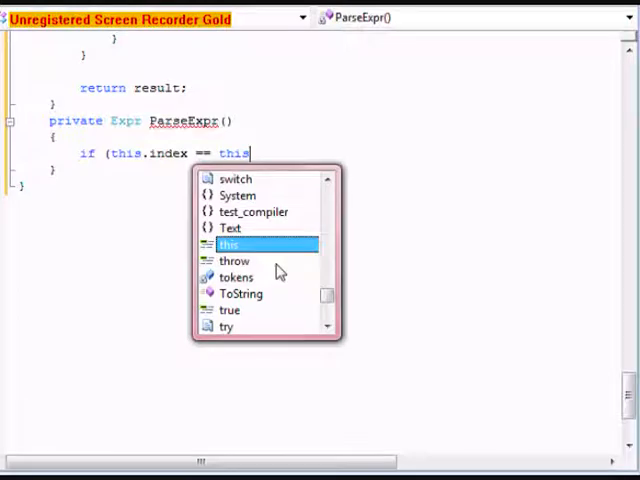
type(".tokens.Count)")
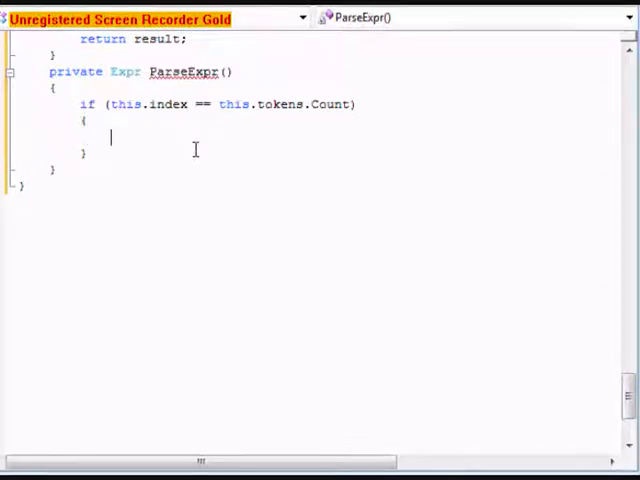
Throw new System.Exception("expexted expression, got EOF") inside that if block
type("throw")
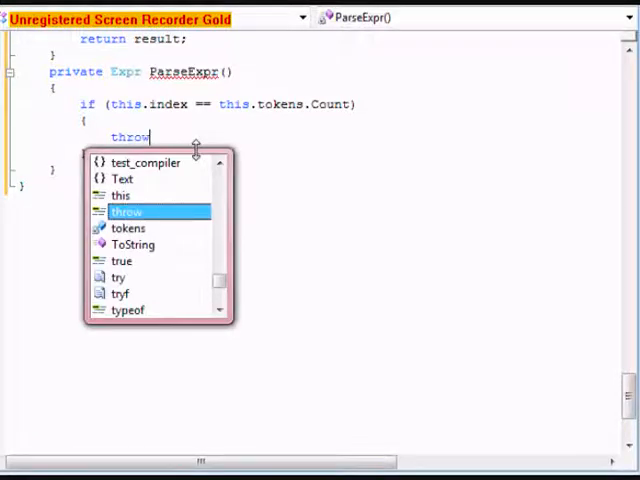
type("new System.")
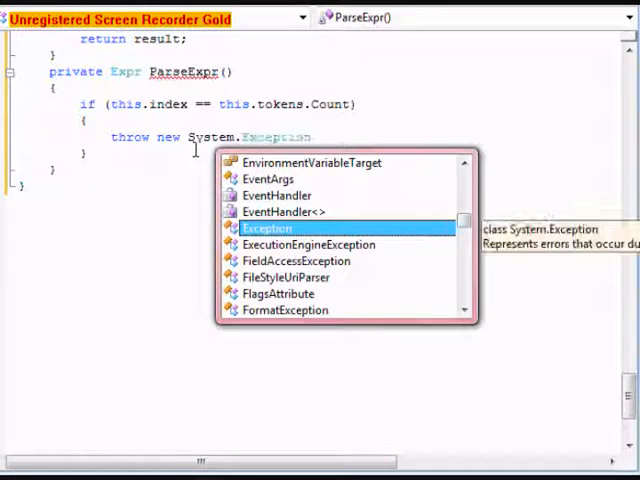
type("(\"\");")
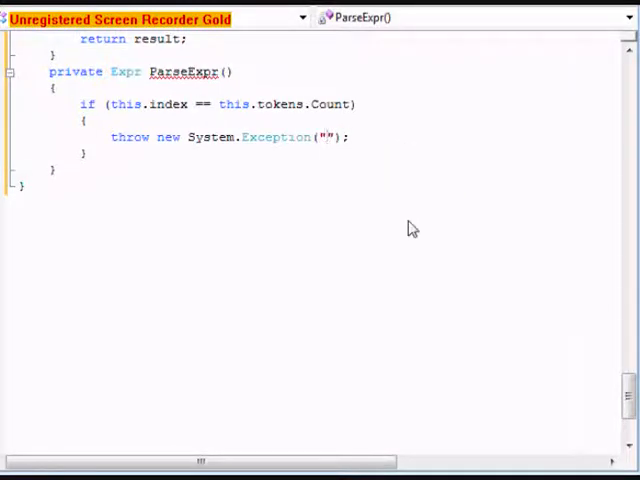
type("expexted expre")
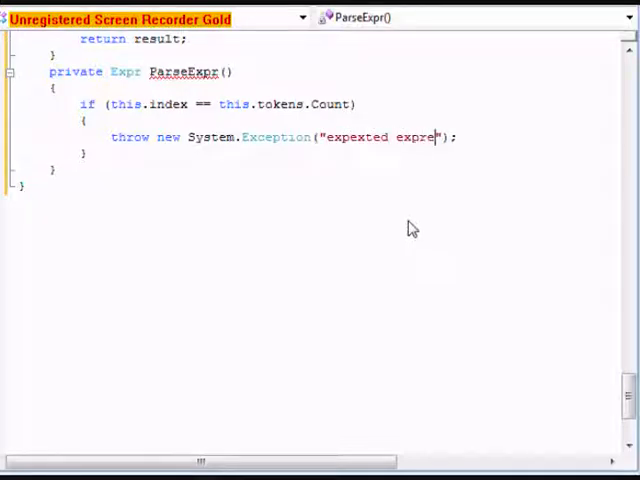
type("ssion:")
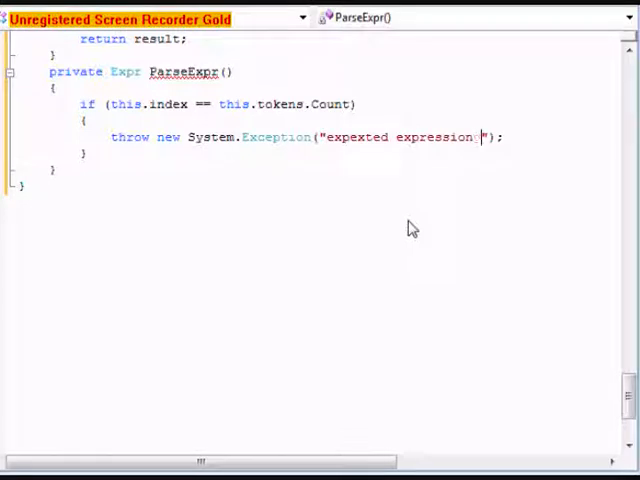
type(", got E")
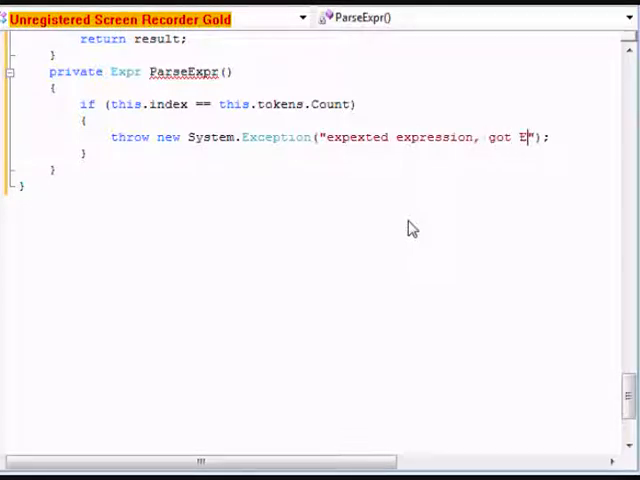
type("OF")
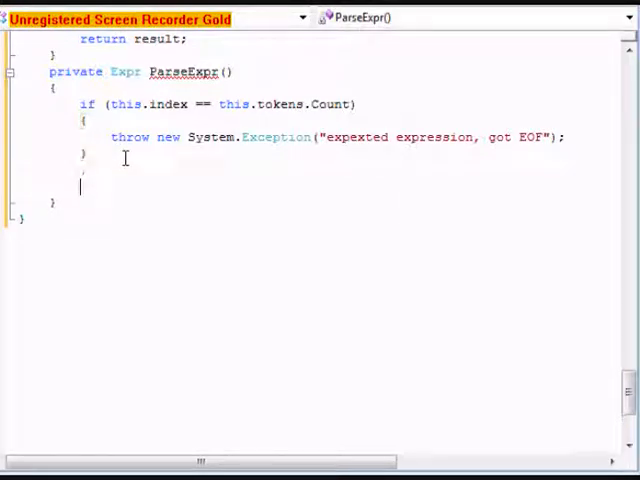
Add 'if (this.tokens[this.index] is Text.StringBuilder)' with braces below the EOF check
type("if (thi")
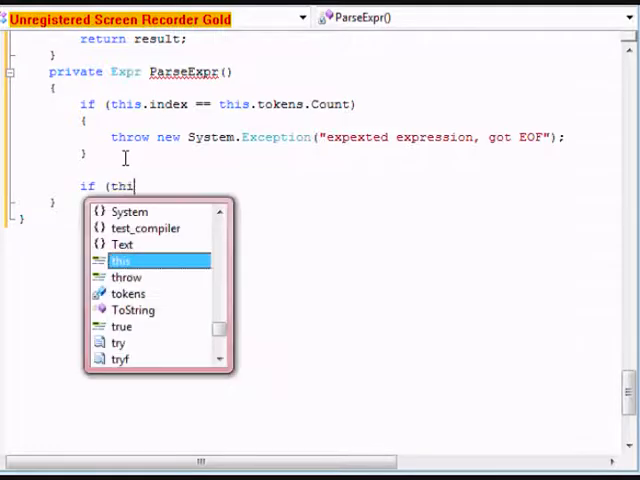
type("s.tokens[")
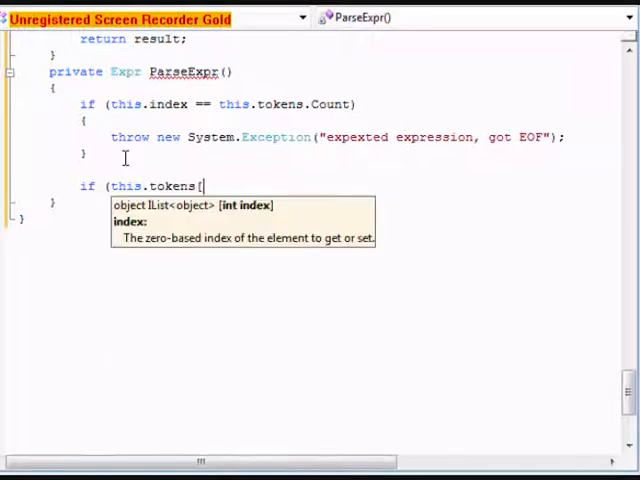
type("this.ide")
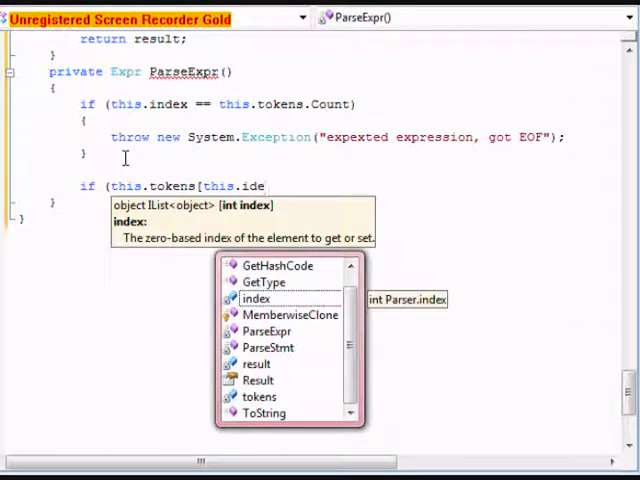
type("ex")
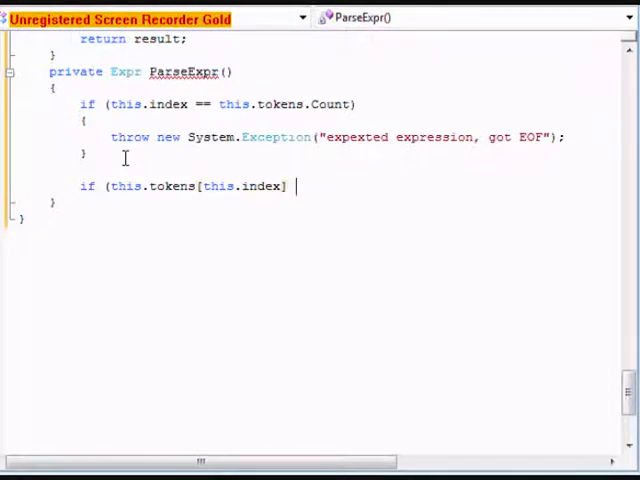
type("is")
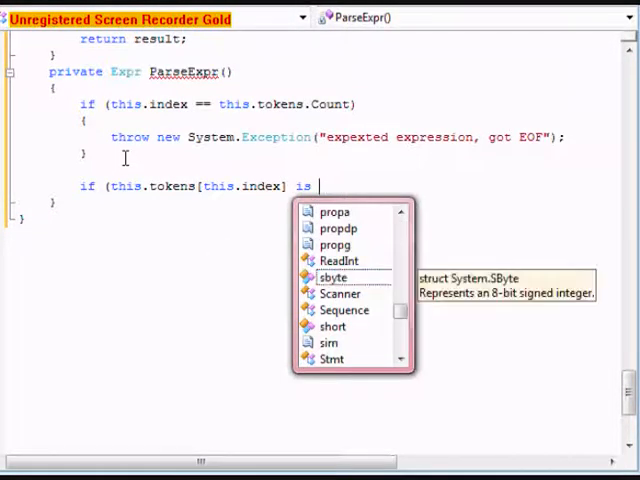
type("Text.S")
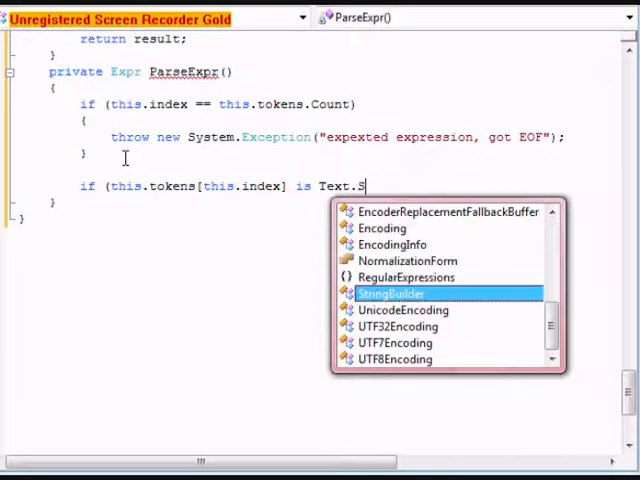
type("tringBuilder")
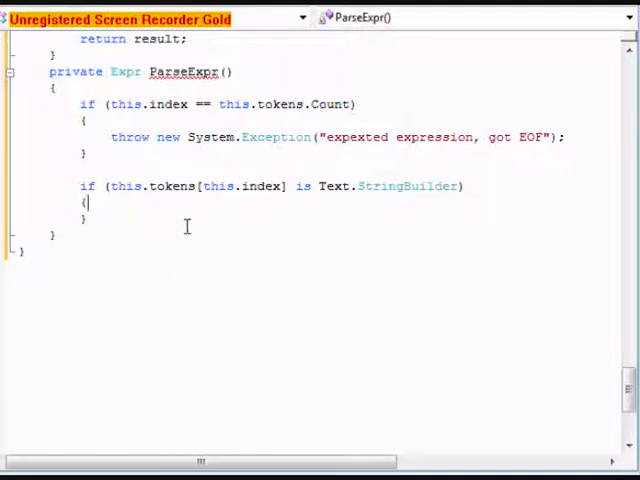
Declare string Value and start casting the token to Text.StringBuilder
type("string")
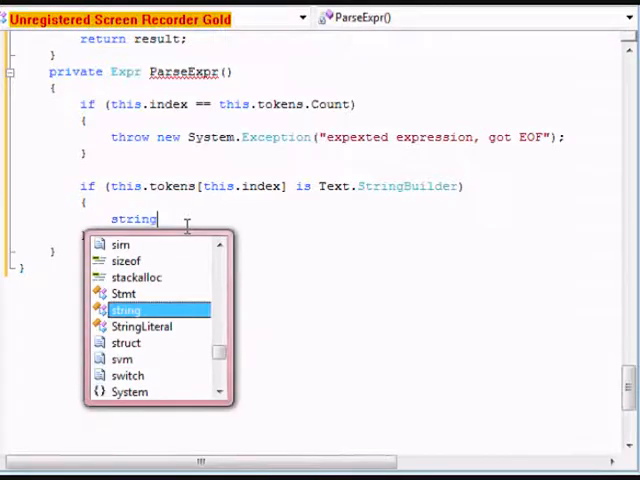
type(".Val")
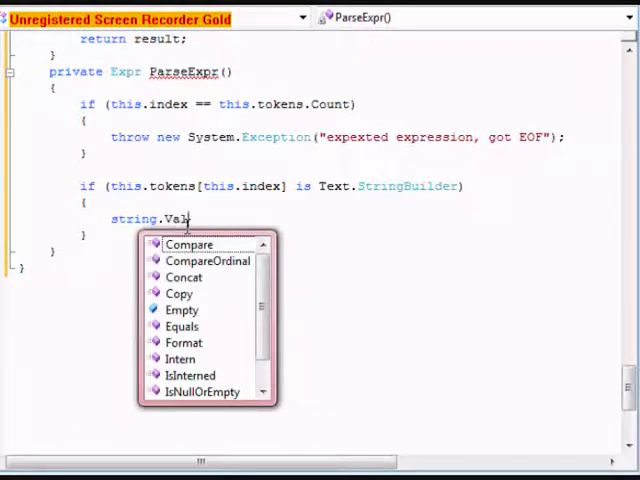
type("ue")
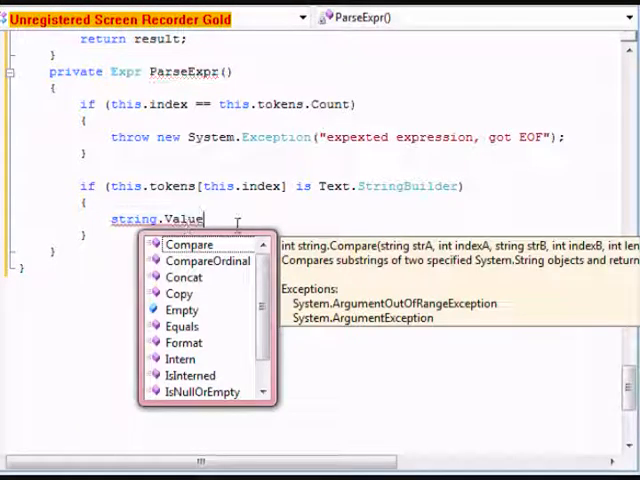
key("Escape")
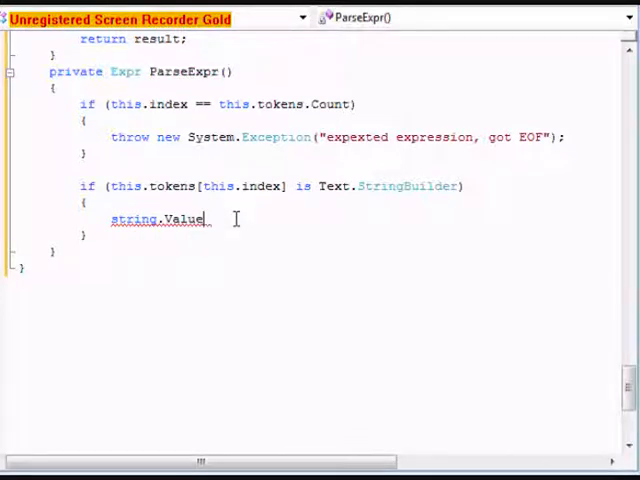
type("ca")
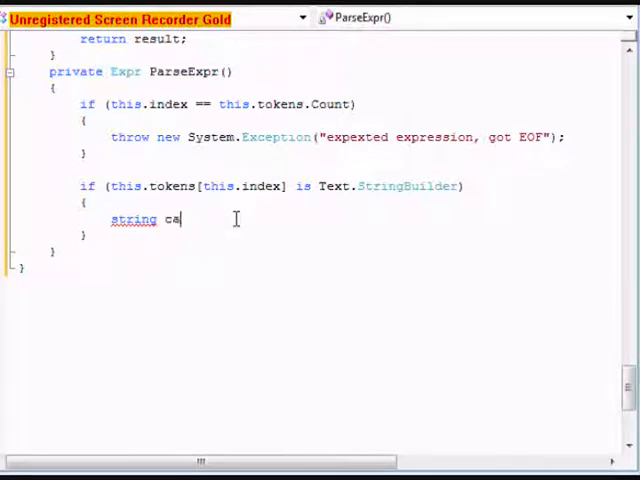
type("Value")
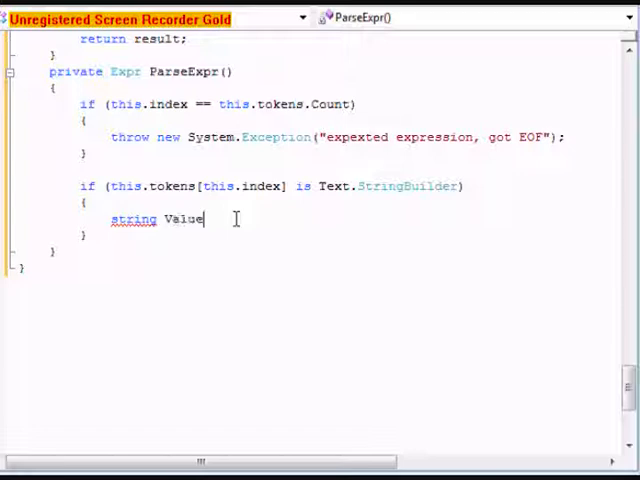
type("=")
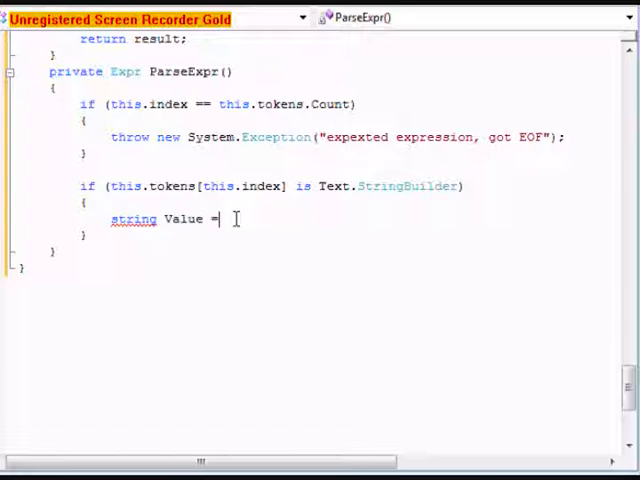
type("()")
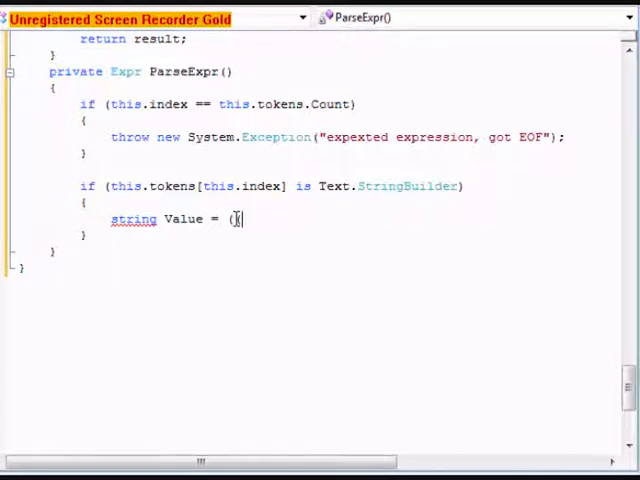
type("Text.Sty")
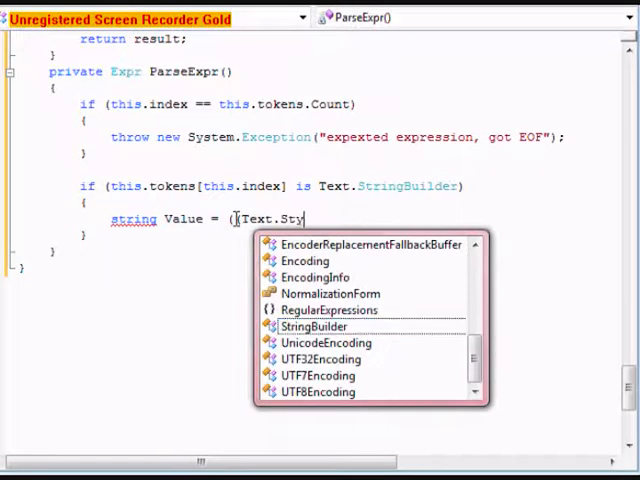
type("ringBuilder)")
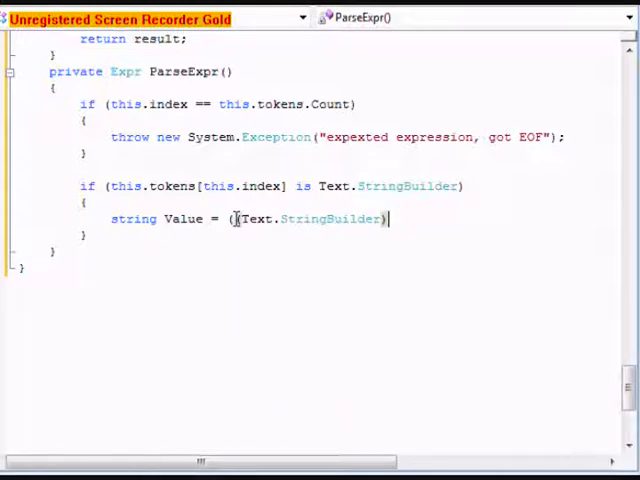
Finish the line with this.tokens[this.index++] and .ToString();
type("this.tokens[this")
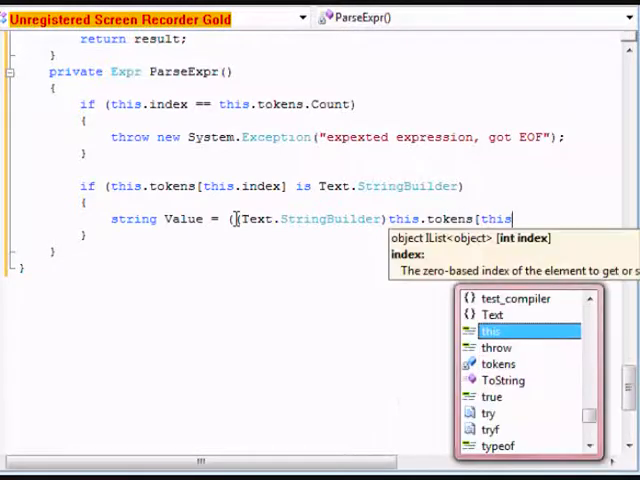
type(".index")
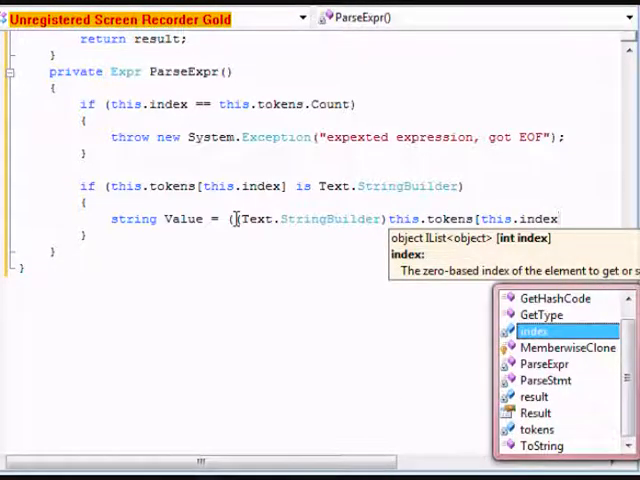
type("++")
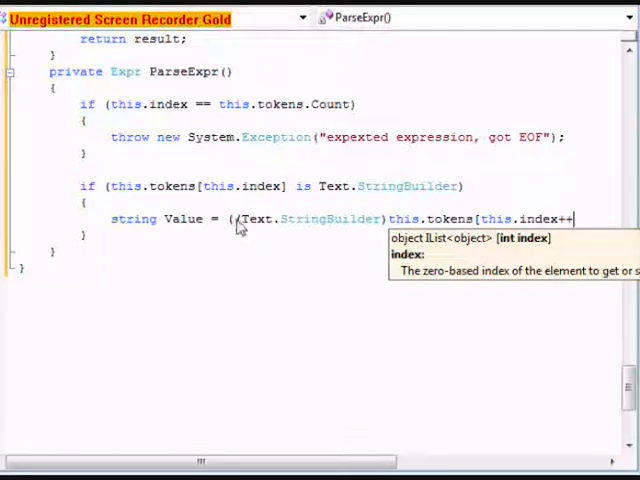
type("])")
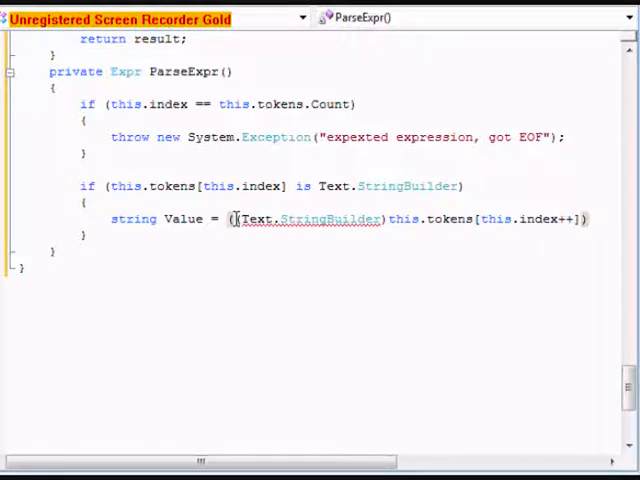
type(".ToS")
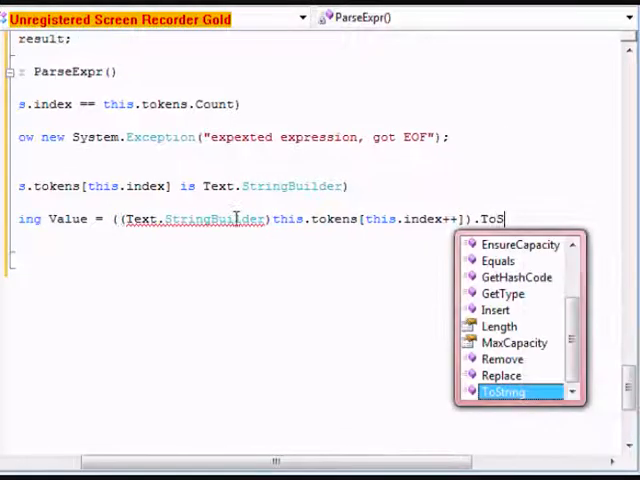
type("tring")
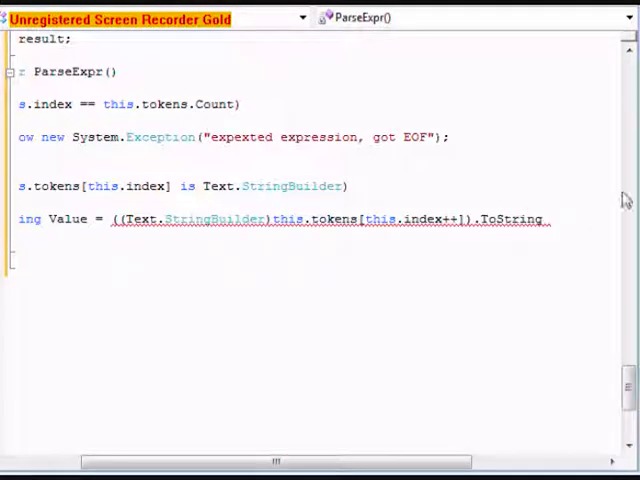
type("()")
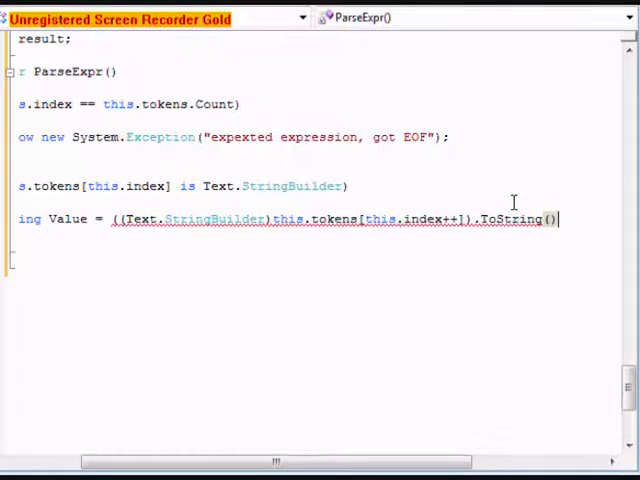
type(";")
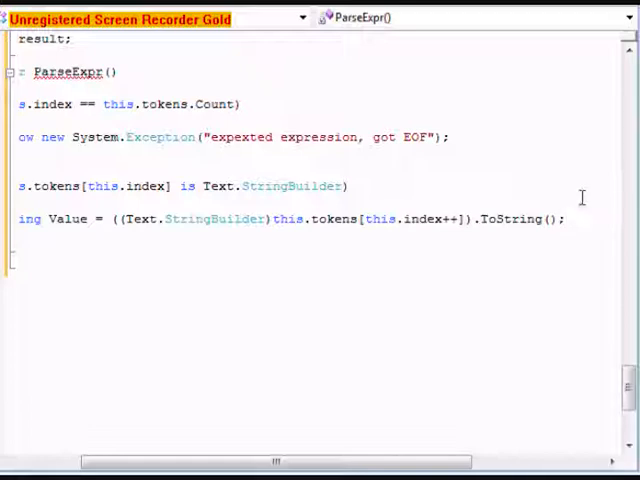
type("strin")
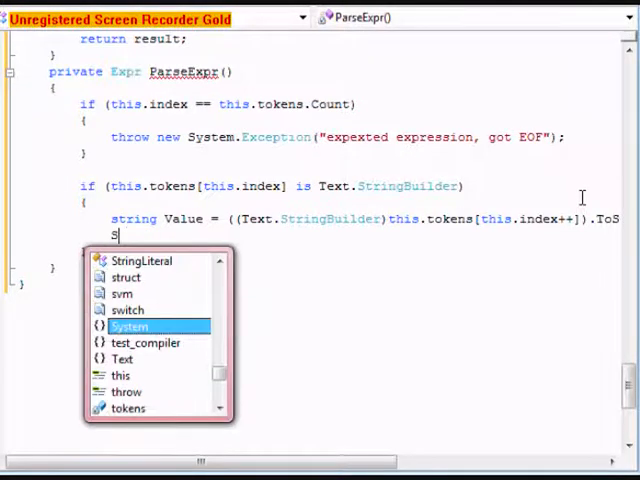
Declare 'StringLiteral StringLiteral = new StringLiteral();' in the StringBuilder branch
type("tringLiteral")
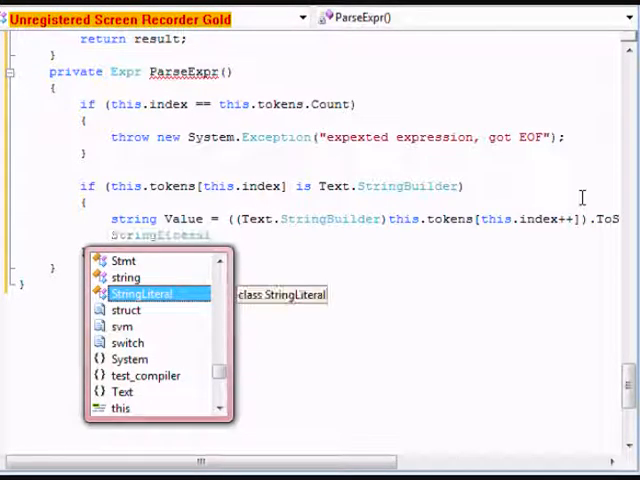
type("S")
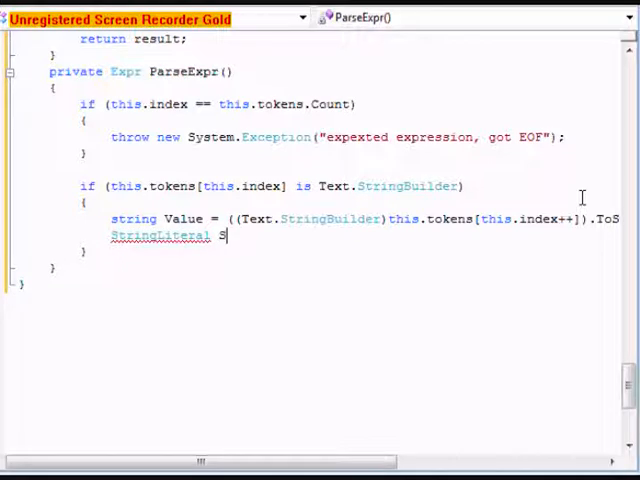
type("tringL")
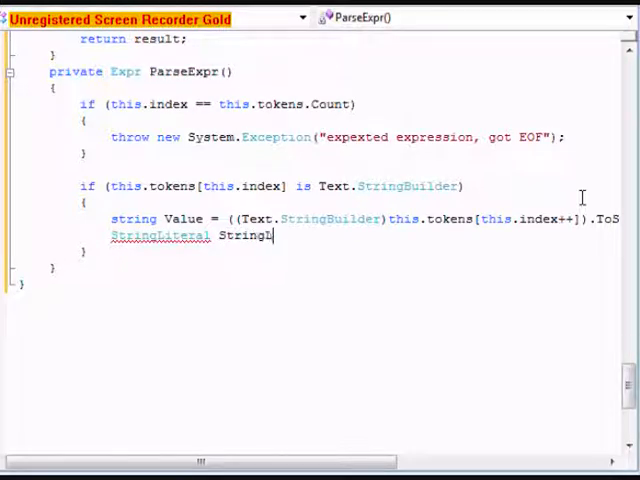
type("iteral")
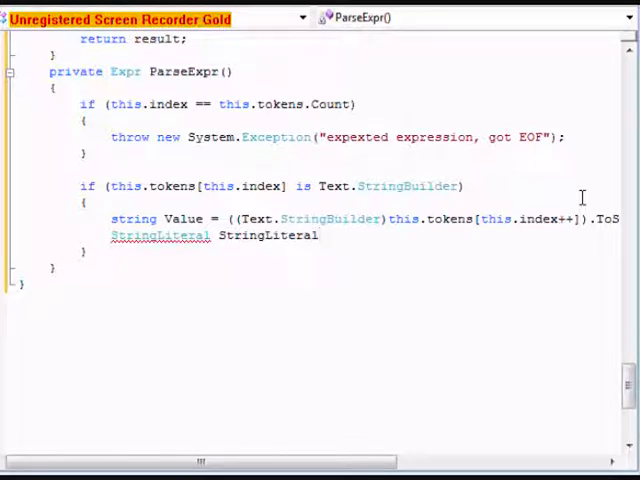
type("= new")
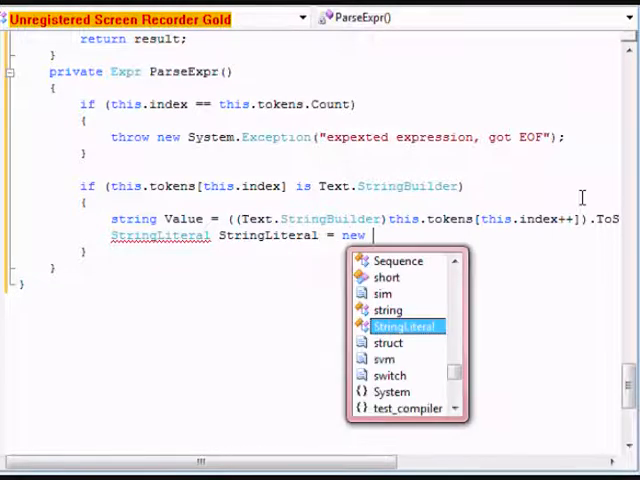
type("Sys")
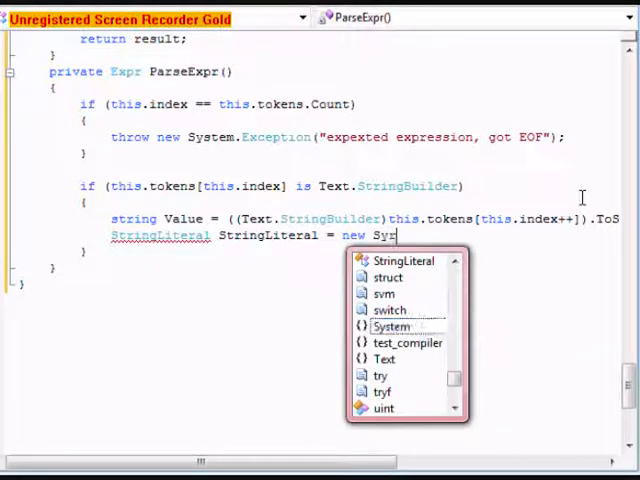
type("trin")
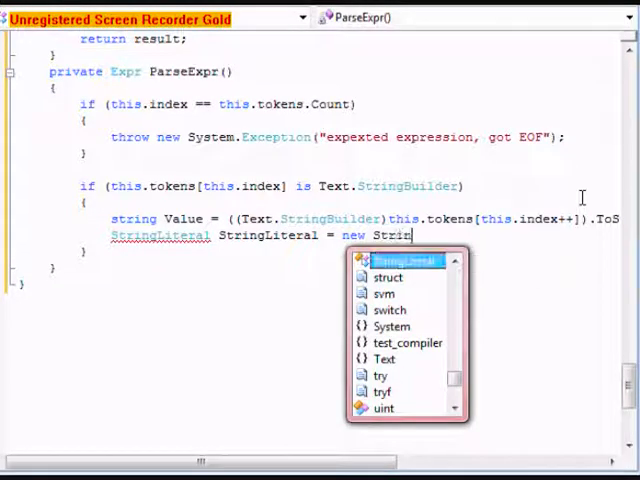
type("gliteral")
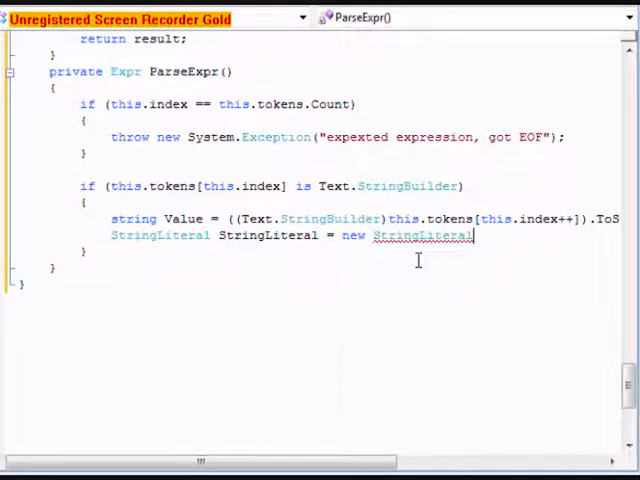
type("()")
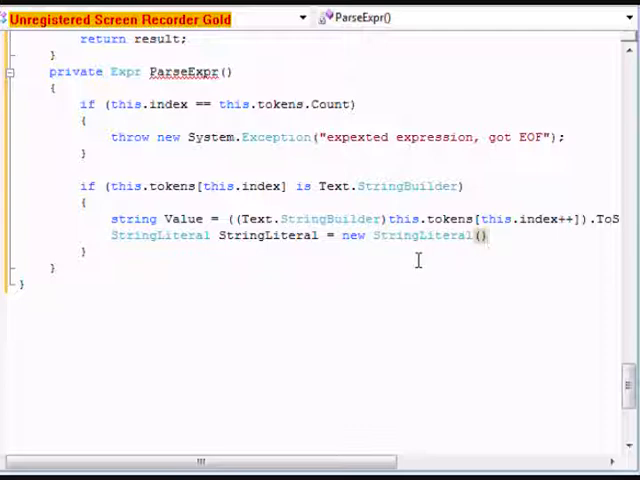
Set StringLiteral.Value = Value and return StringLiteral
type("stri")
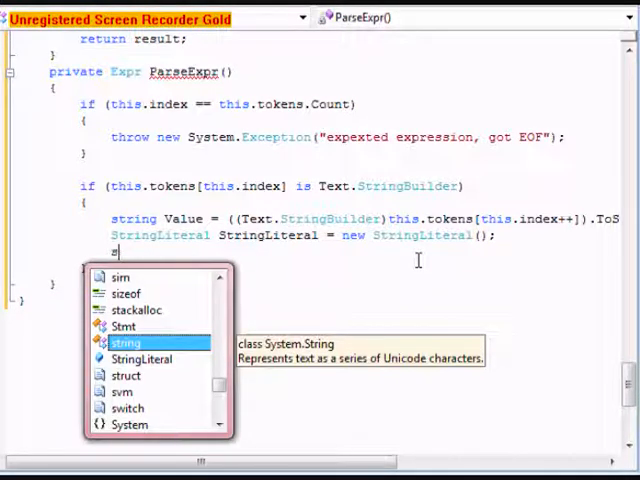
type("s")
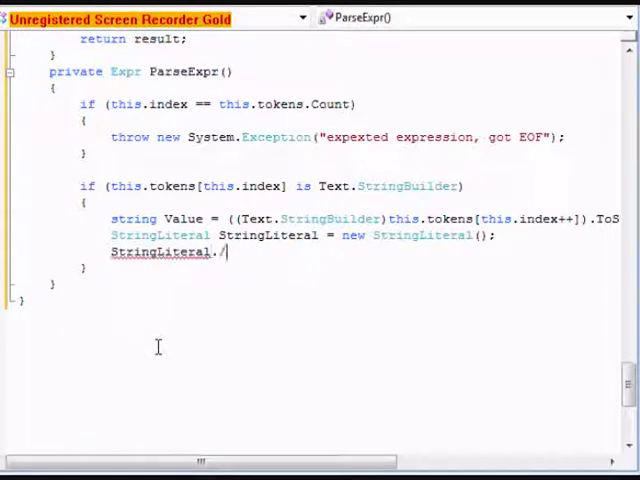
type("Value")
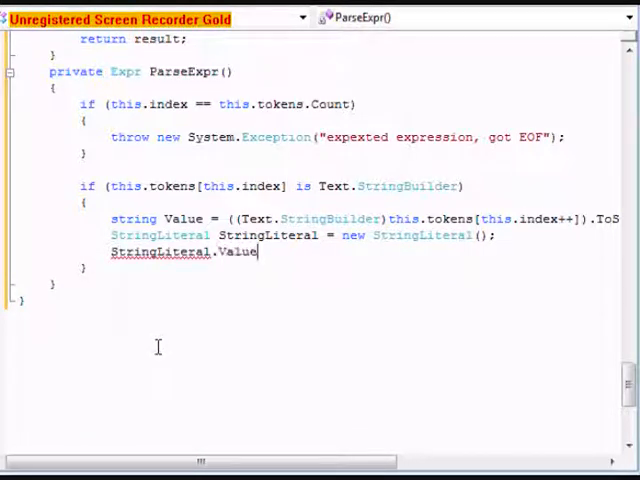
type("=")
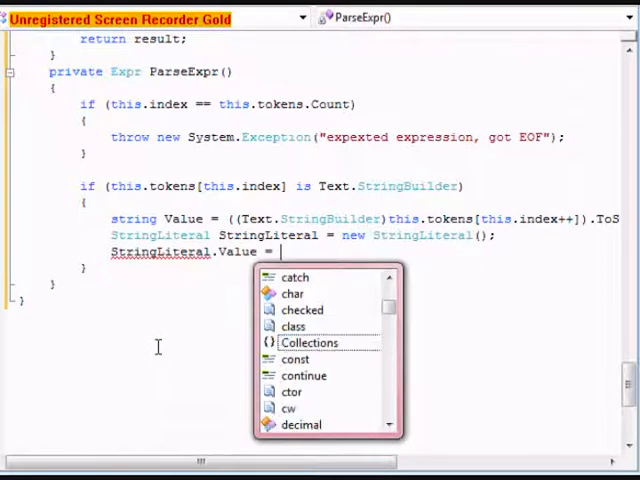
type("Value;")
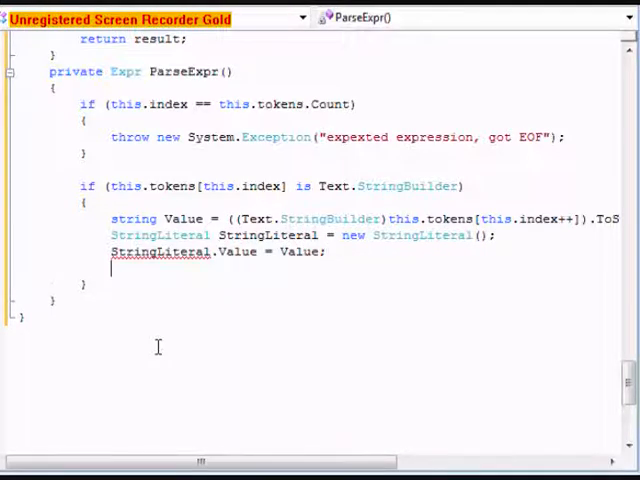
type("return")
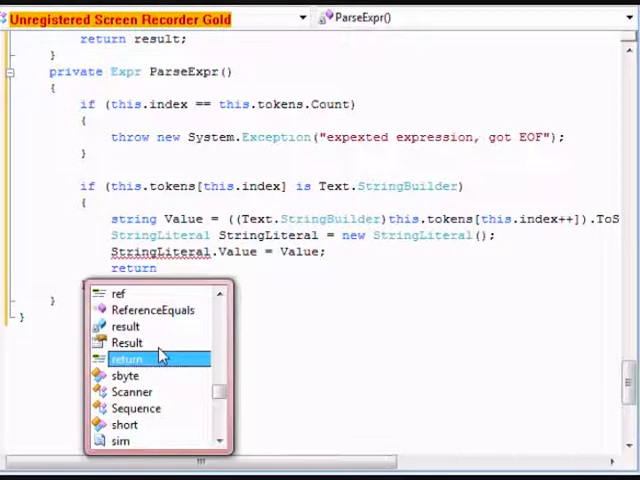
type("s")
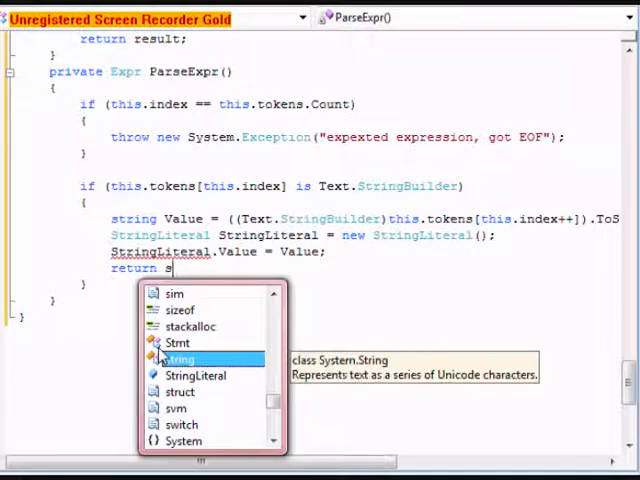
type("StringLiteral")
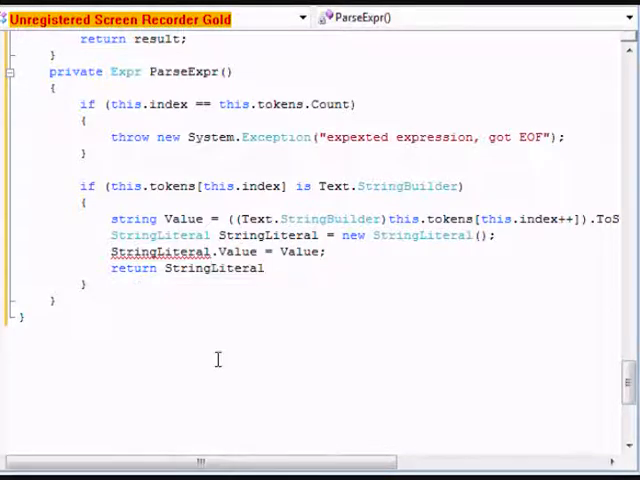
type(";")
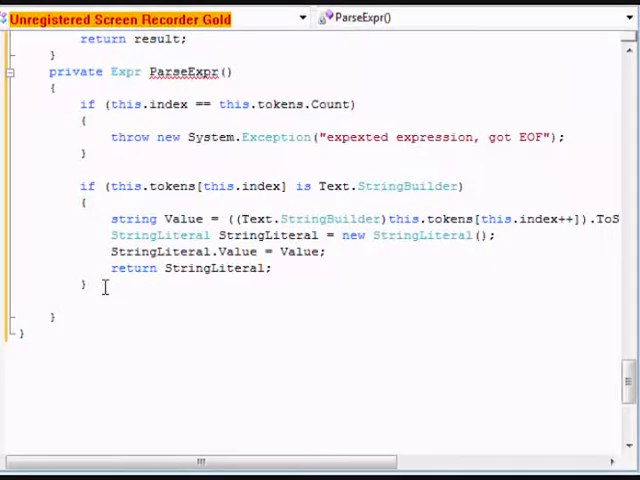
Start an else-if branch testing this.tokens for an int token
type("else if (")
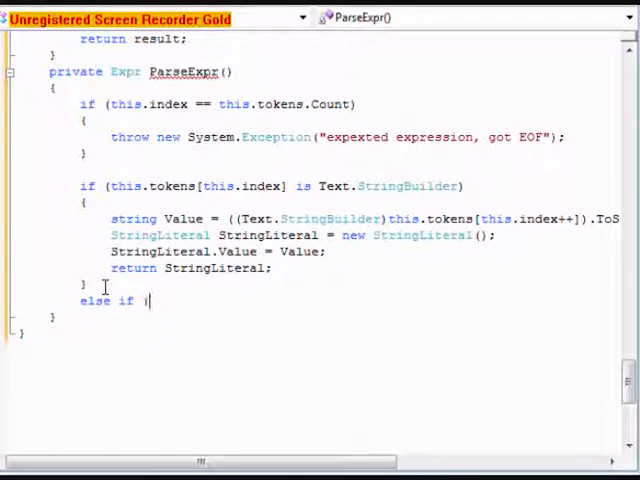
type("this.t")
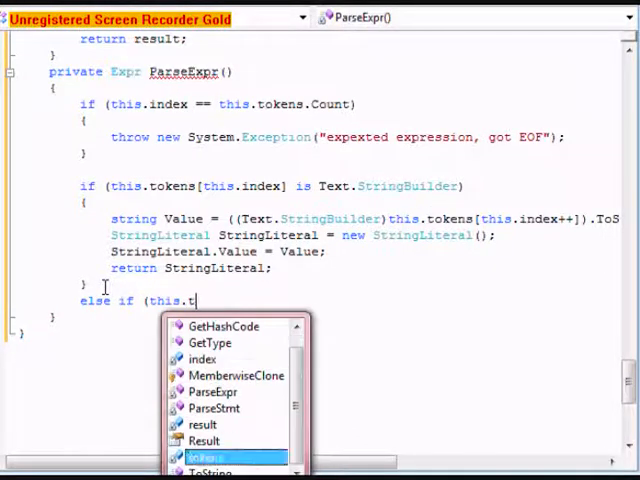
type("okens[this.index] is int")
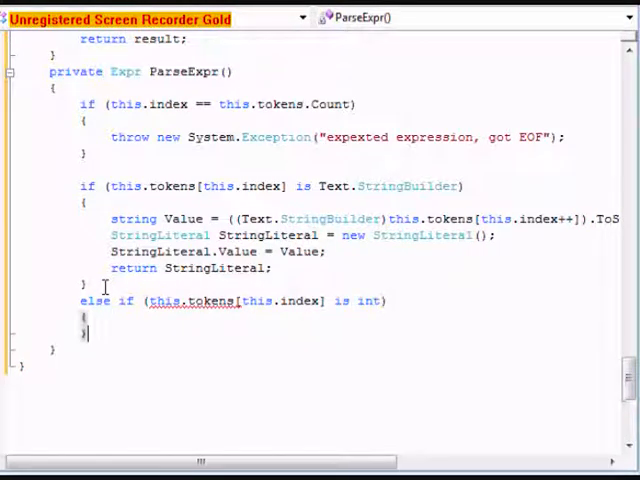
scroll("down", 3)
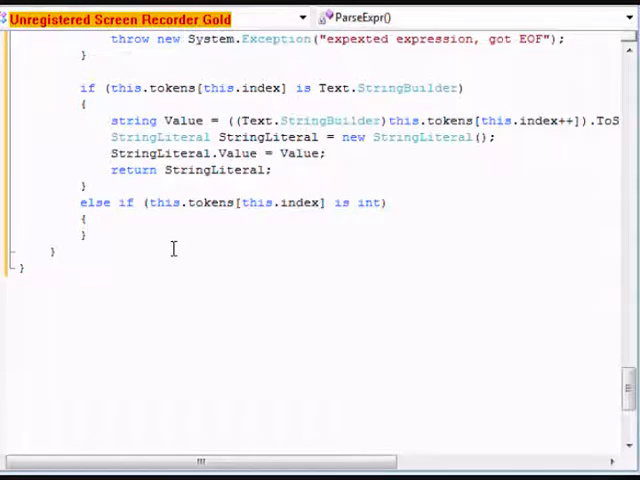
Add 'int intvalue = (int)this.tokens[this.index++];' inside the int branch
type("int")
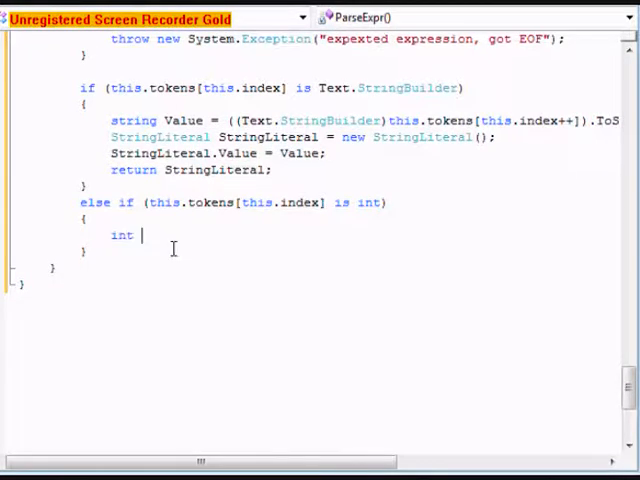
type("intvalue")
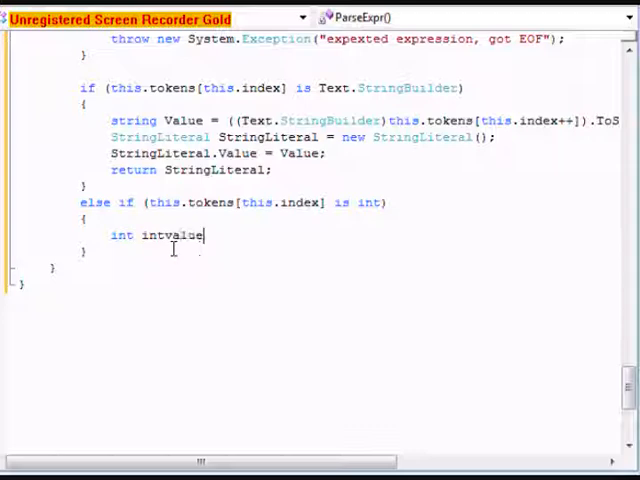
type("= (")
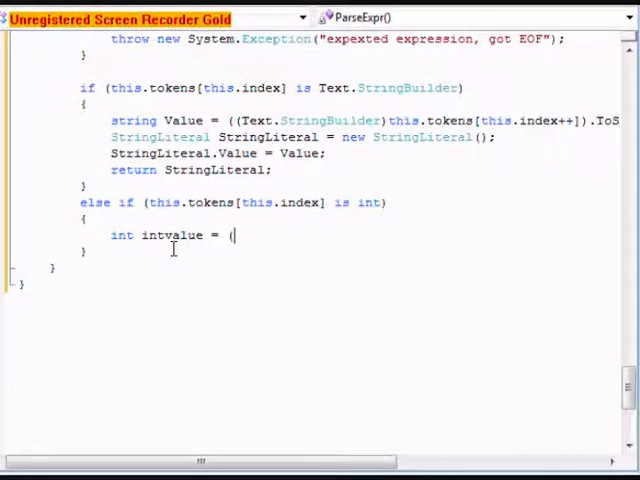
type("int)")
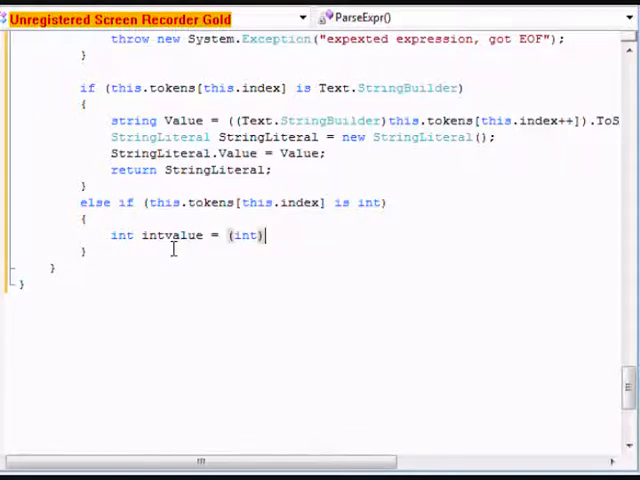
type("this.tokens[this,.")
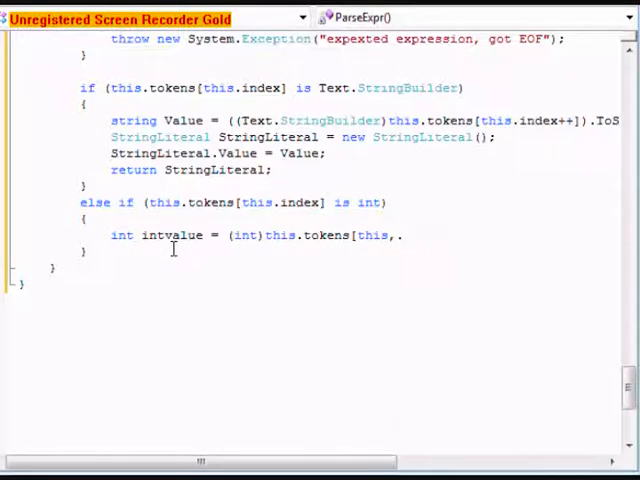
type("index")
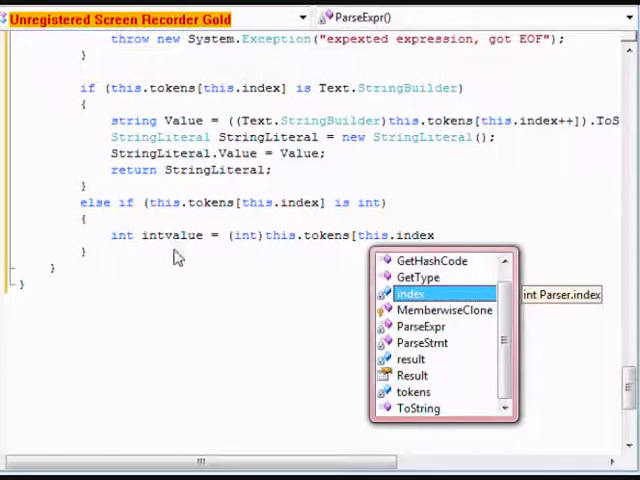
type("++];")
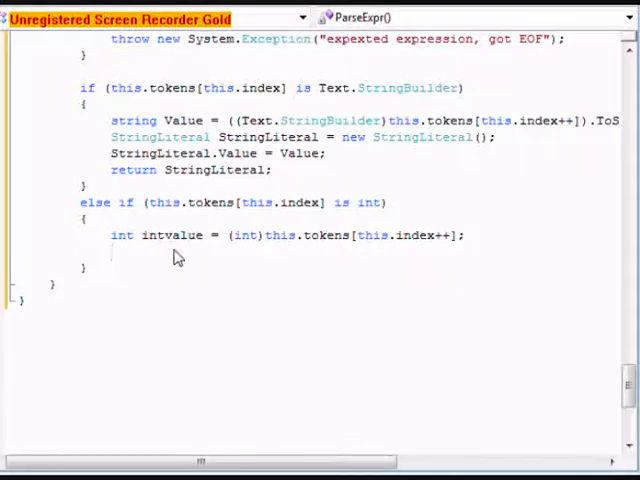
Declare 'IntLiteral intliteral = new IntLiteral();' below intvalue
type("IntLiteral")
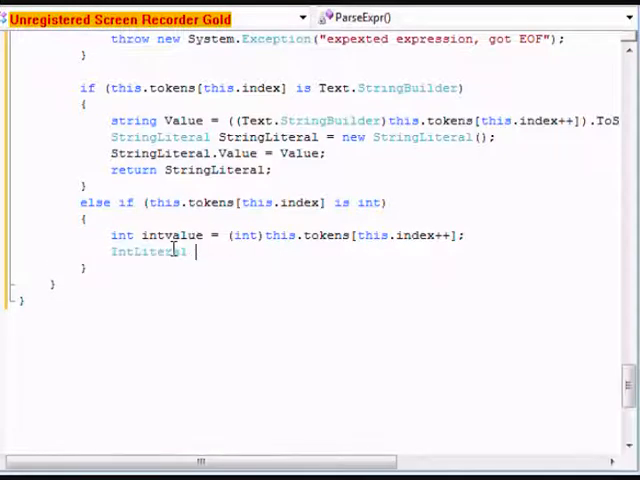
type("intliteral")
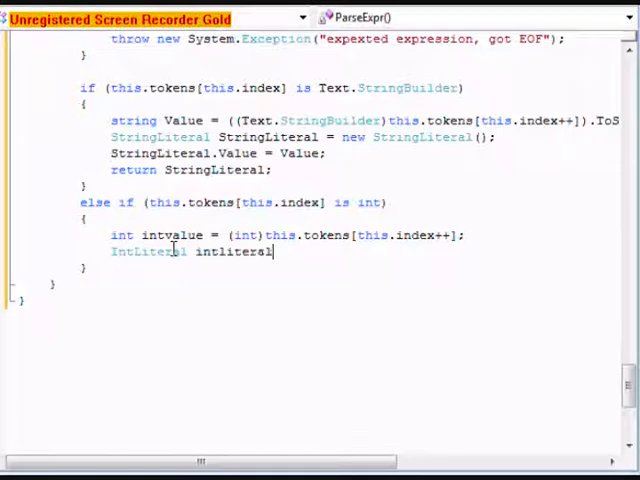
type("= new")
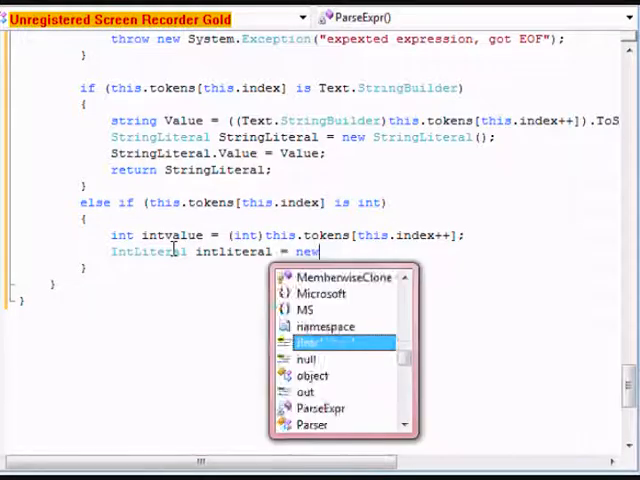
type("Inter")
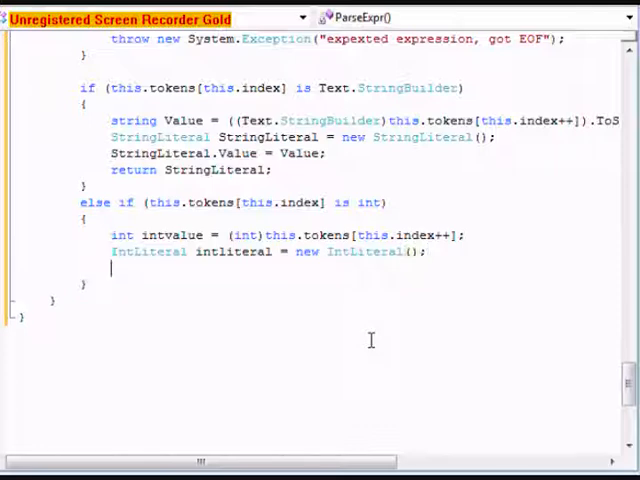
Set intliteral.Value = intvalue and return intliteral
type("in")
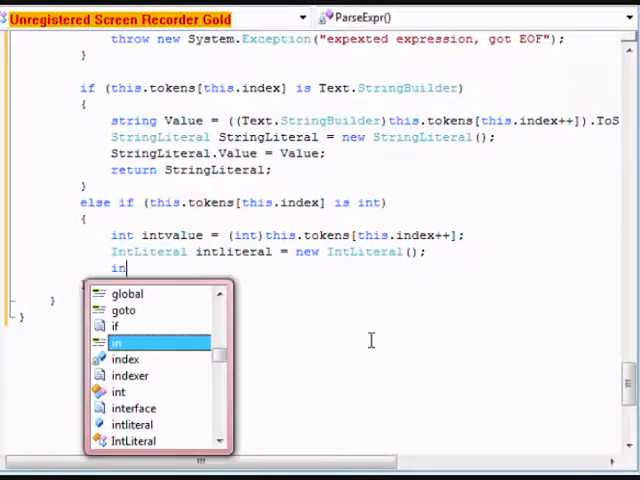
type("tliteral")
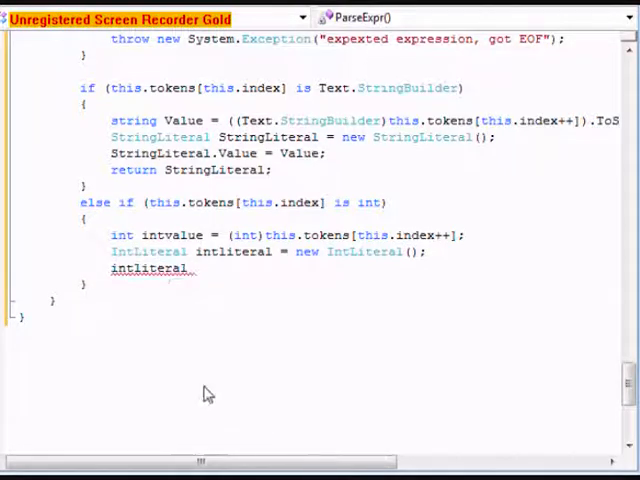
type(".Value =")
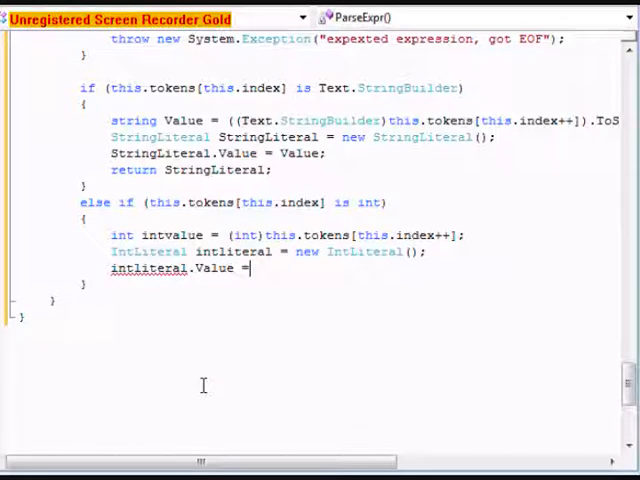
type("intvalue")
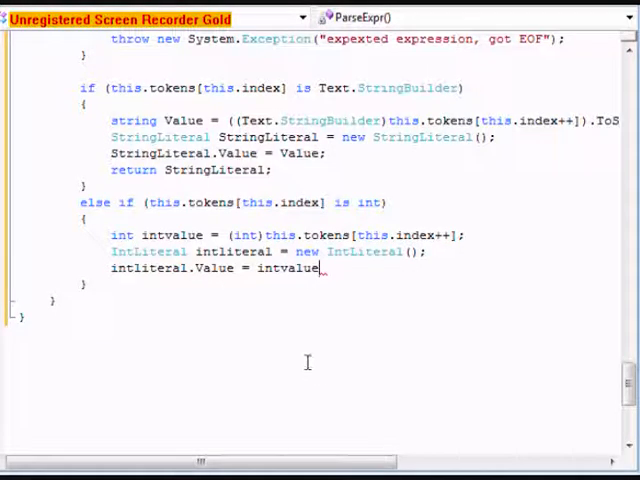
type("return intliteral")
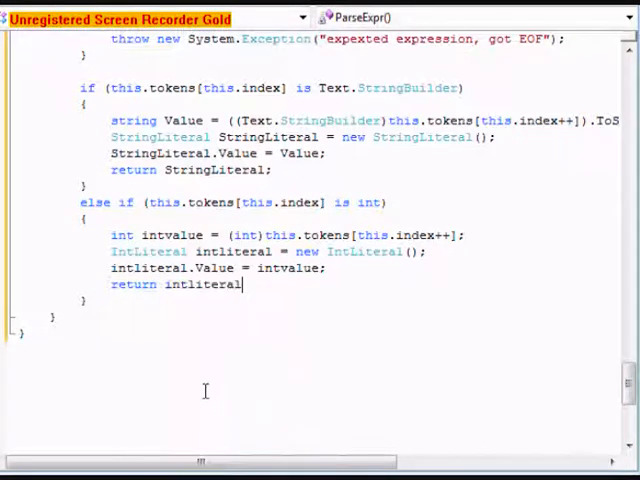
type(";")
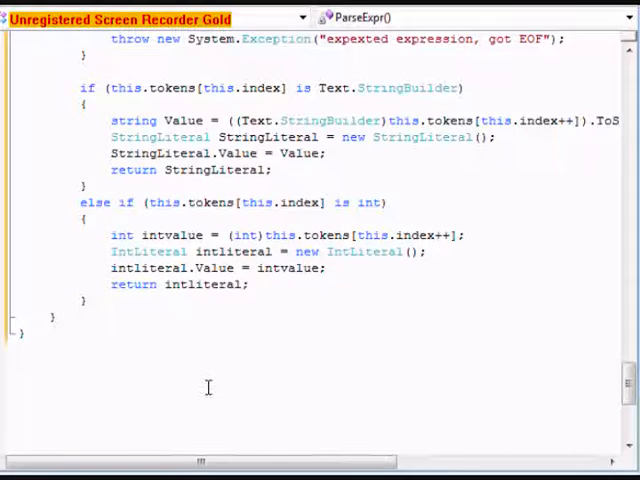
scroll("down", 3)
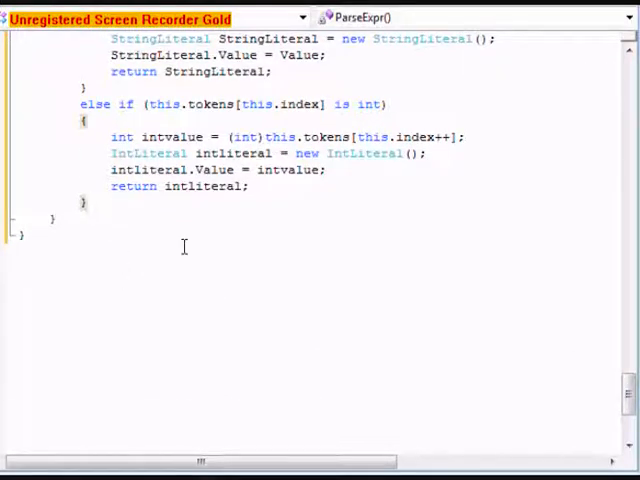
Add 'else if (this.tokens[this.index] is string)' after the int branch
type("else if")
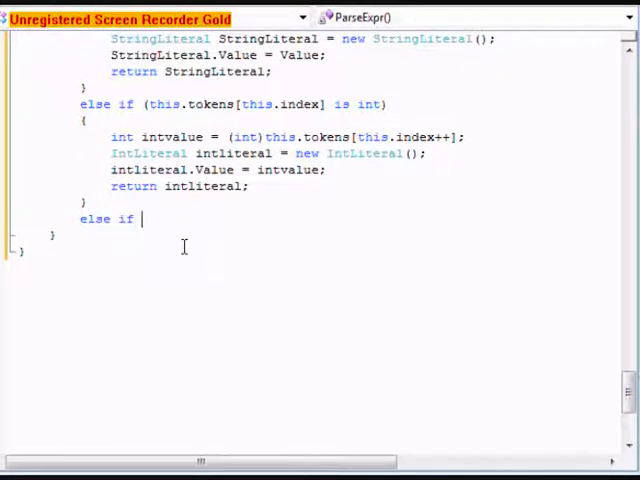
type("(this.tokens[this.")
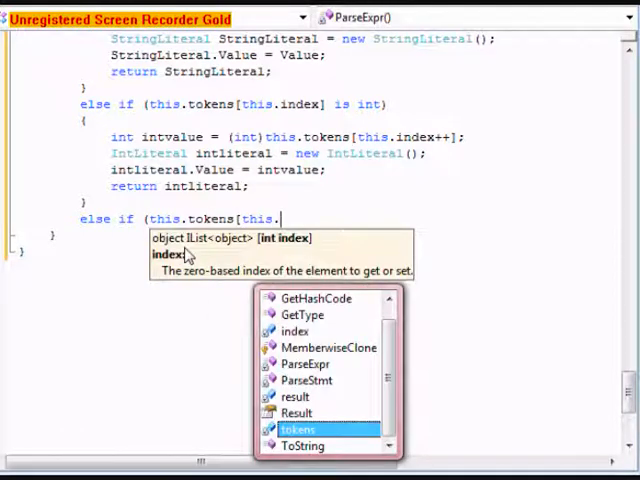
type("index] is")
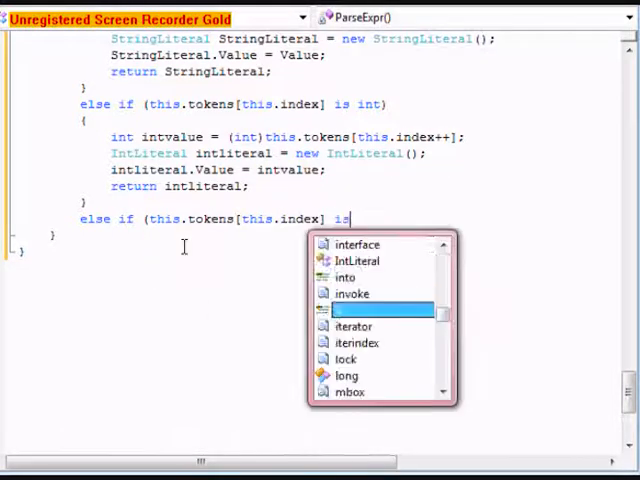
type("string")
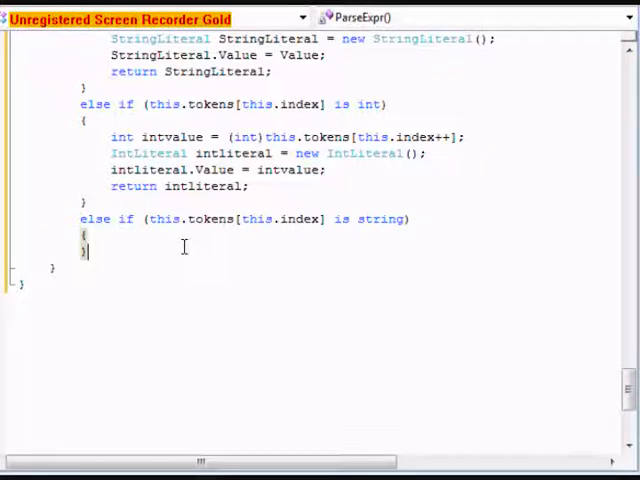
Add 'string Ident = (string)this.tokens[this.index++];' and begin a Variable line
scroll("down", 3)
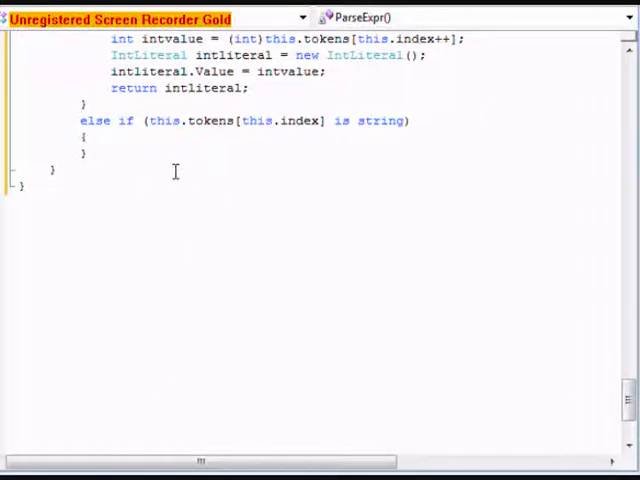
type("string Ide")
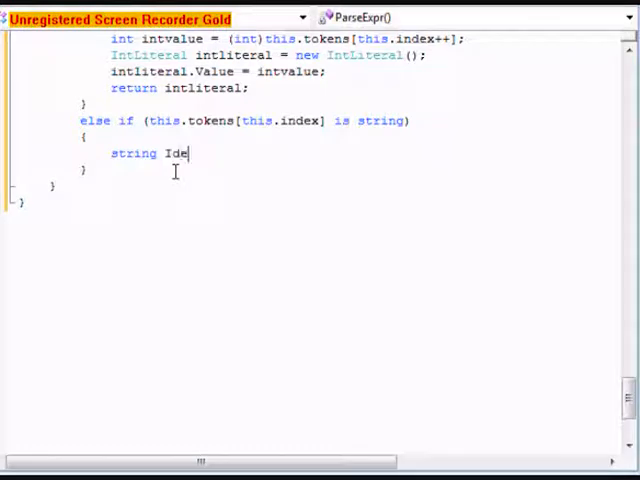
type("nt =")
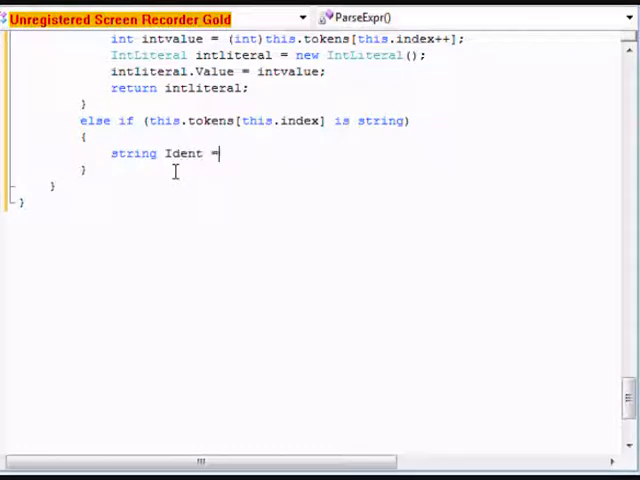
type("(string")
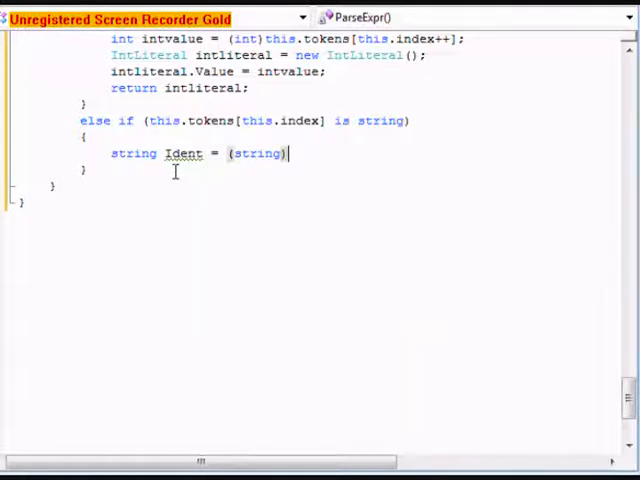
type("this")
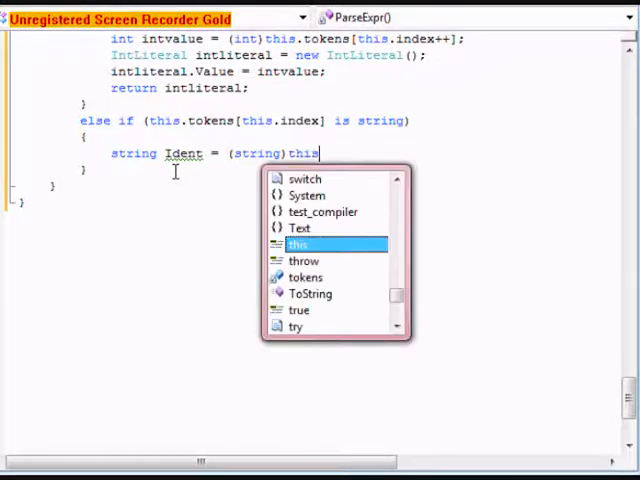
type(".tokens[this.index++];")
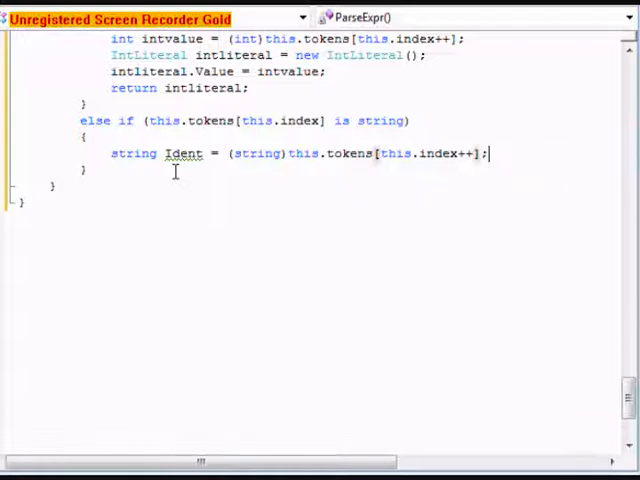
type("Variable")
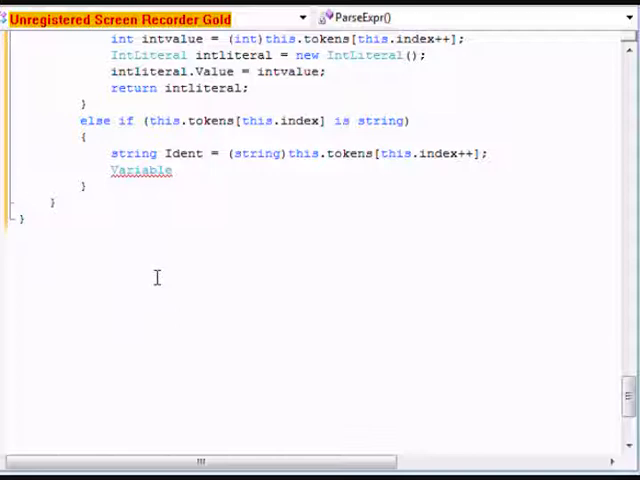
Declare var = new Variable(); in the string-token branch
type("var")
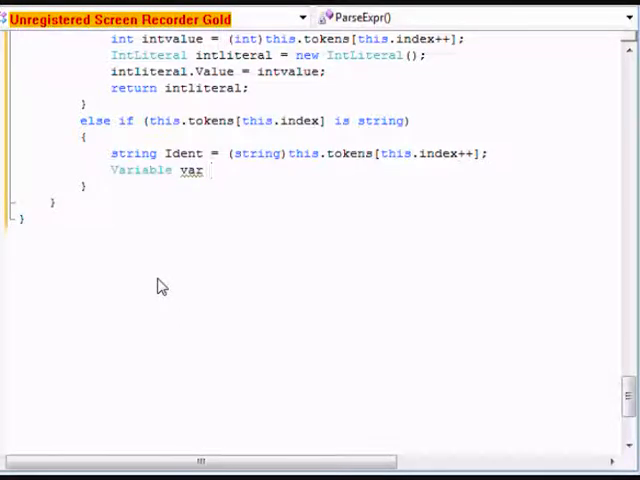
type("= new")
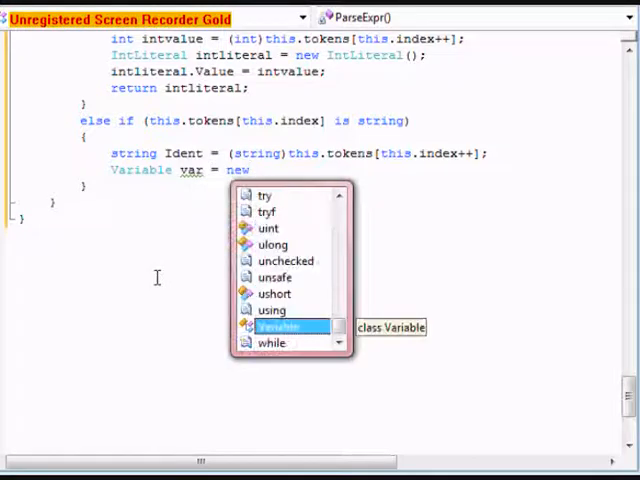
type("Variable")
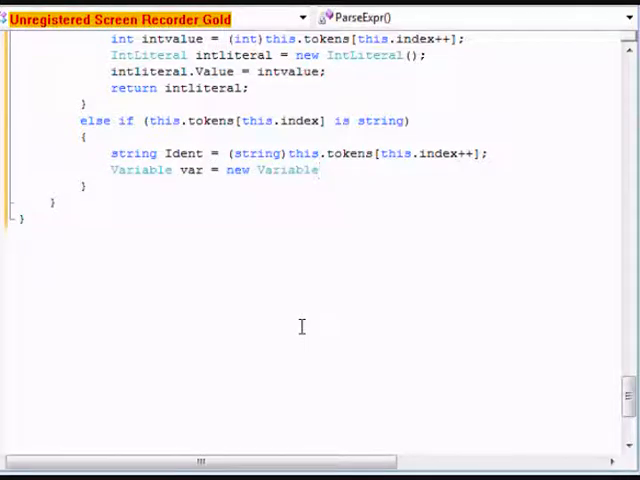
type("();")
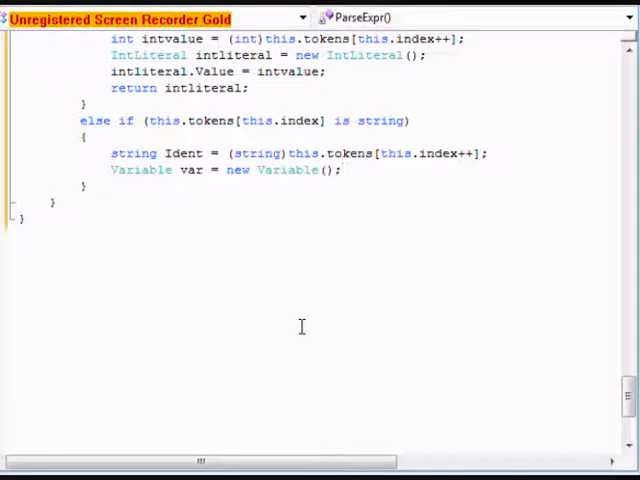
Assign var.Ident = Ident and return var to close the branch
type("var")
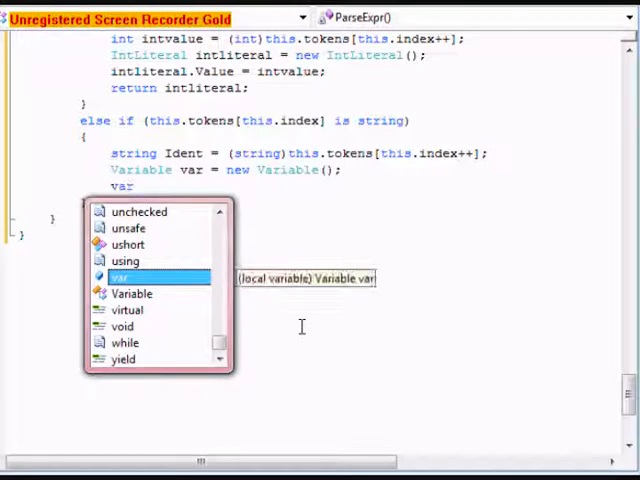
type(".Ident")
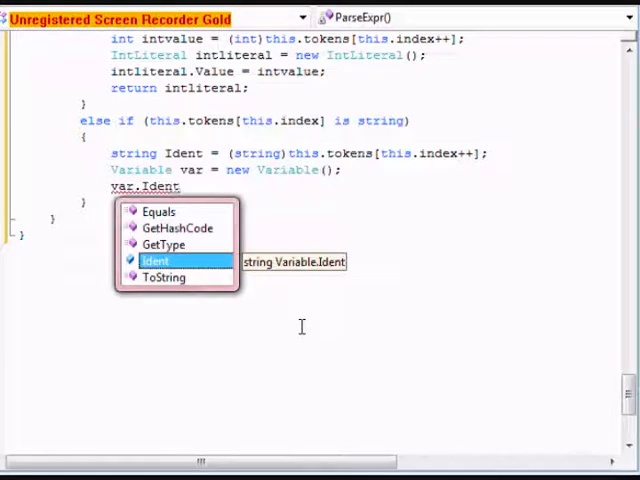
type("= Ident;")
type("return")
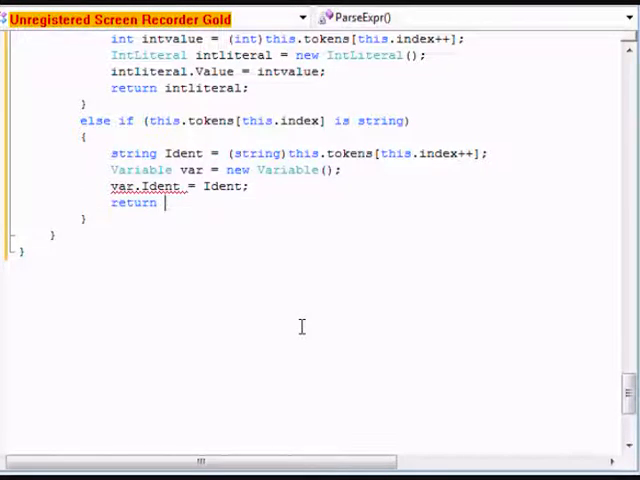
type("var;")
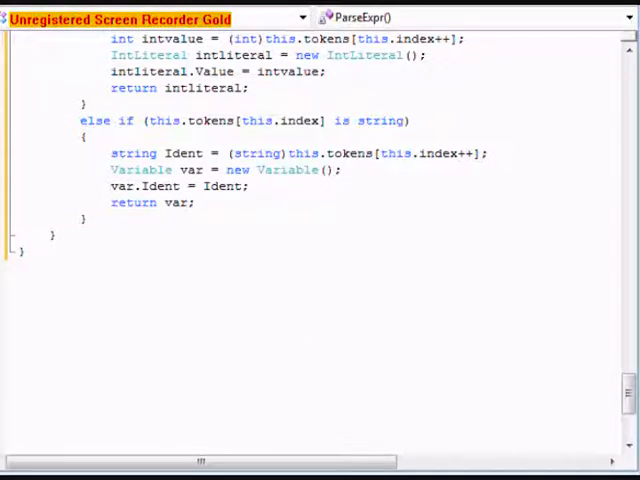
left_click(85, 219)
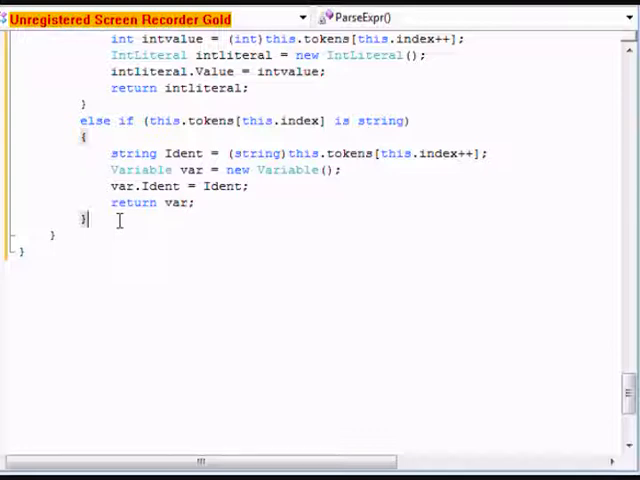
mouse_move(371, 305)
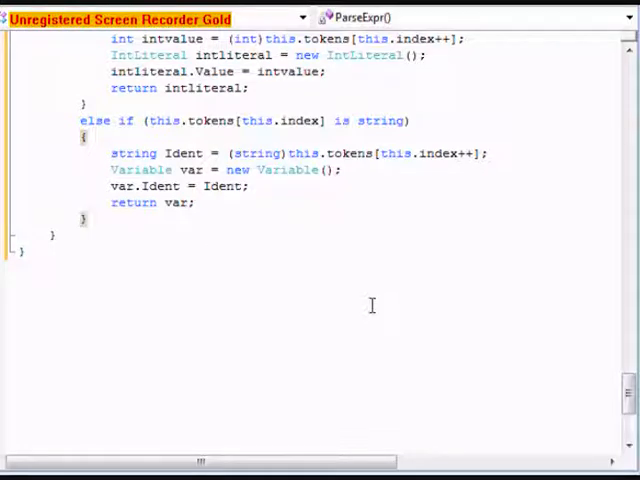
Add a final else block containing throw new System.Exception()
type("else")
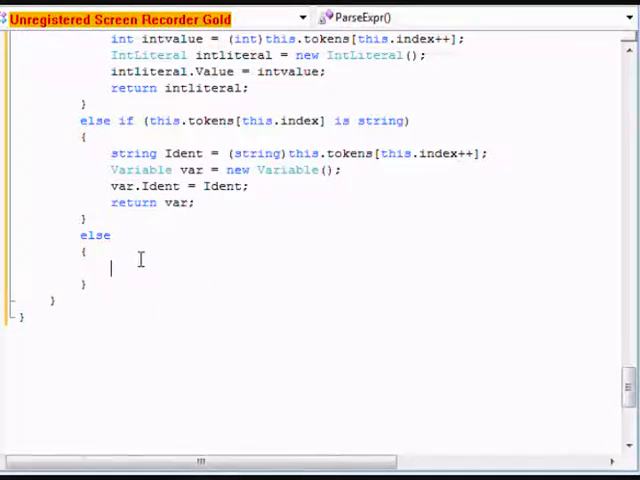
type("trhrwo")
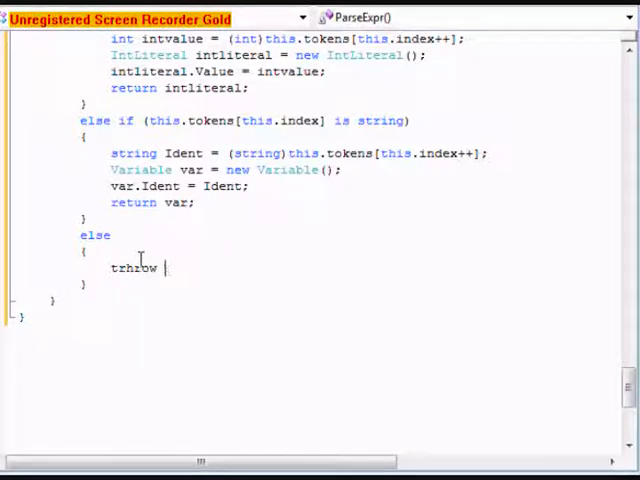
type("throw")
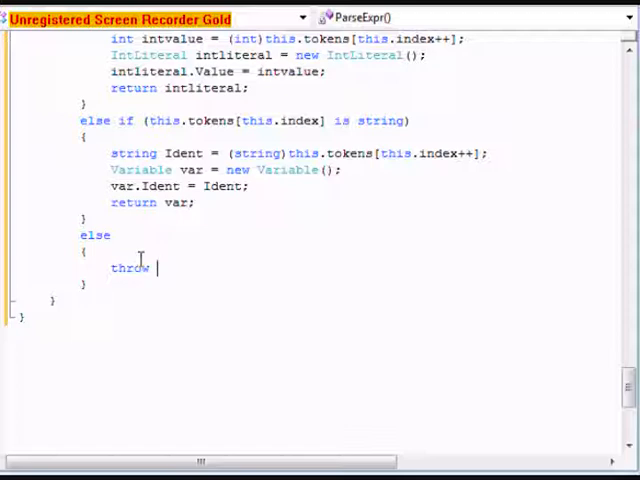
type("new")
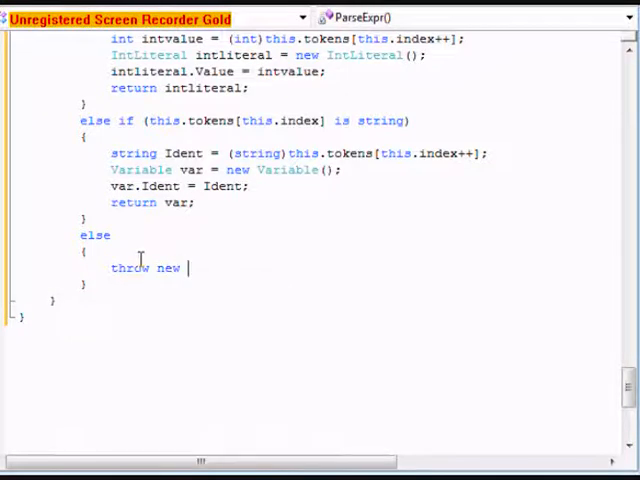
type("System.Exp")
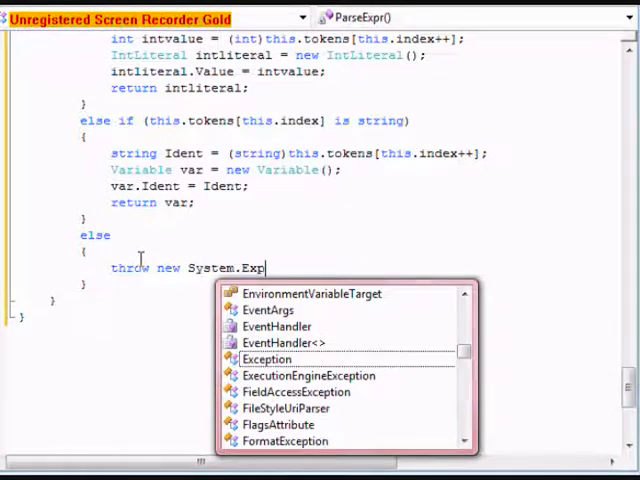
type("ep")
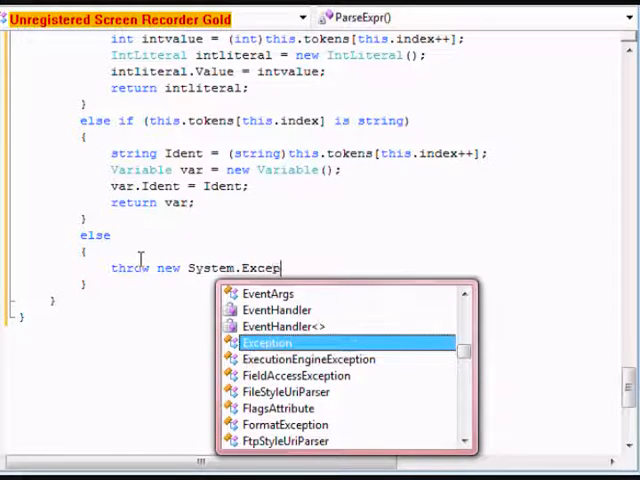
type("tion(\"\");")
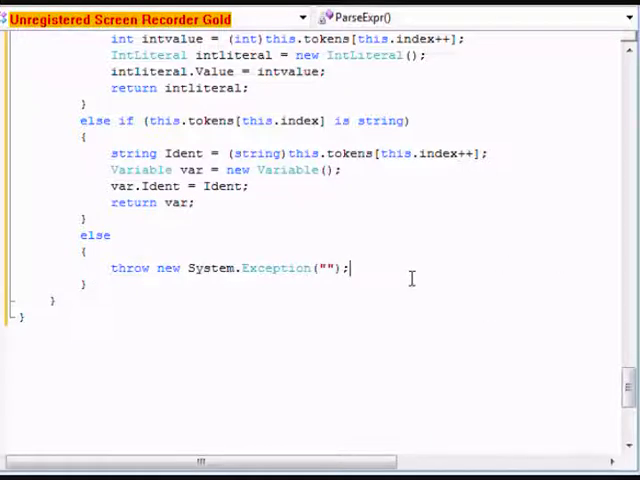
Type the exception message "expected string literal, int literal, or variable"
type("expected")
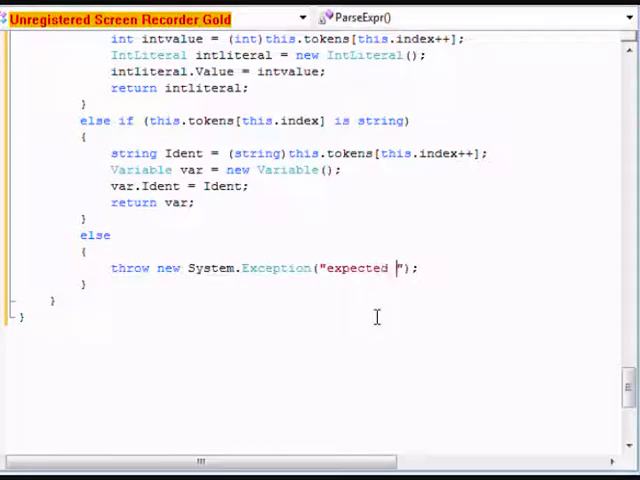
type("sty")
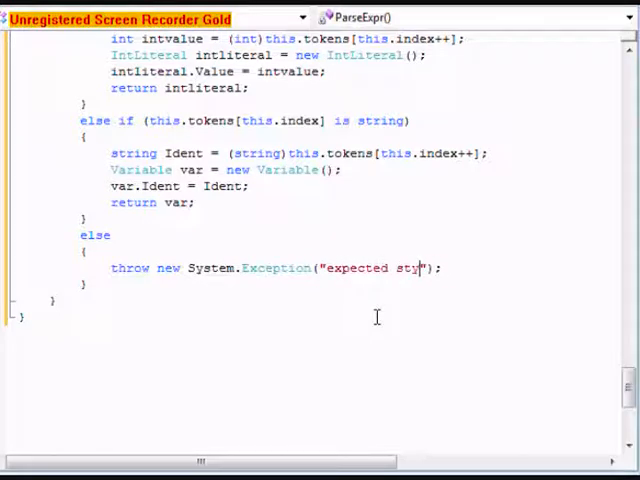
type("ring")
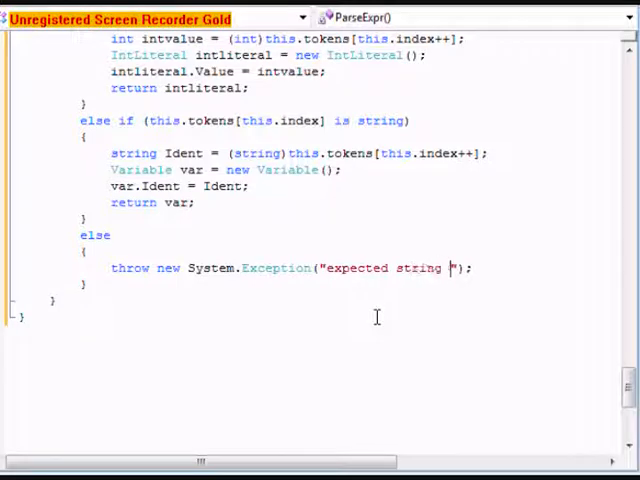
type("literal")
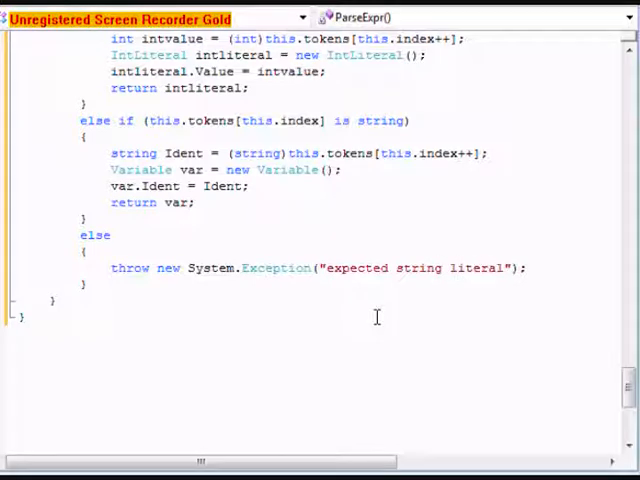
type(", int l")
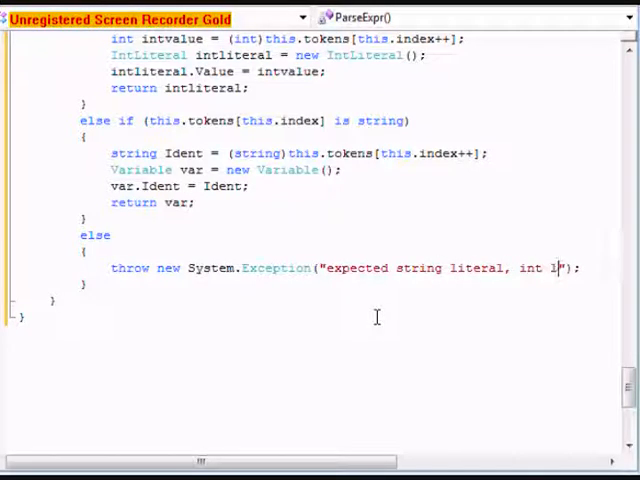
type("iteral, or va")
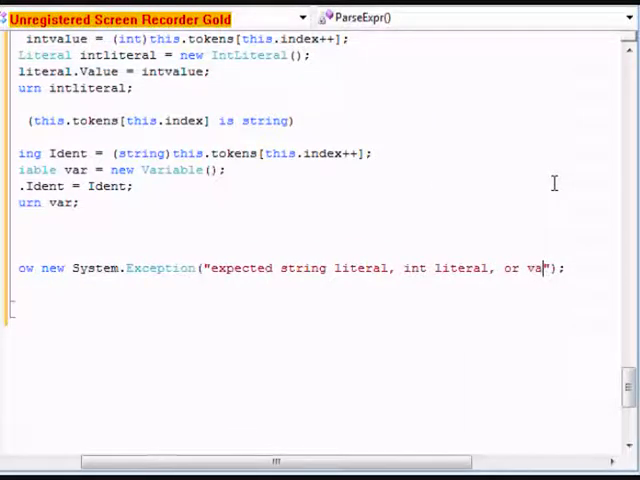
type("riable")
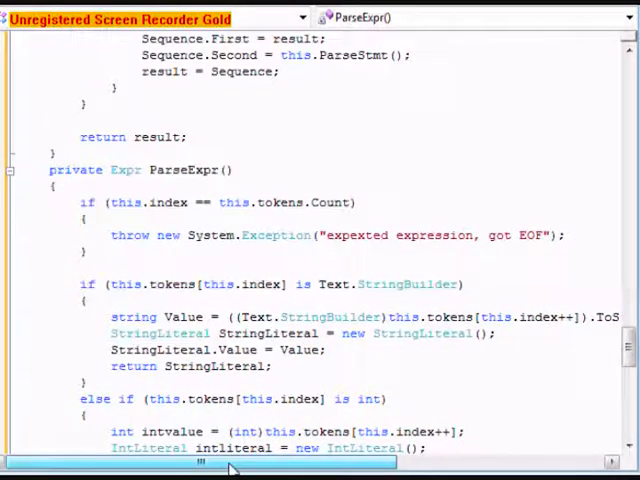
scroll("down", 3)
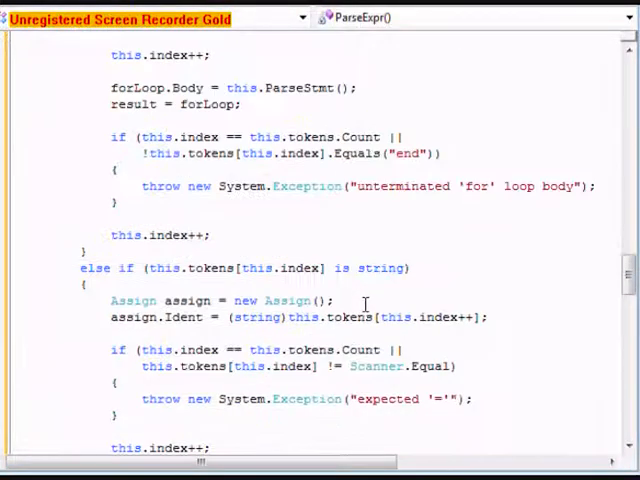
scroll("down", 3)
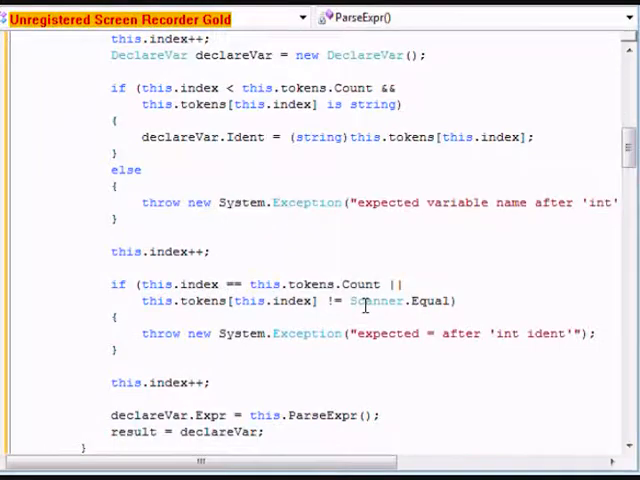
scroll("up", 3)
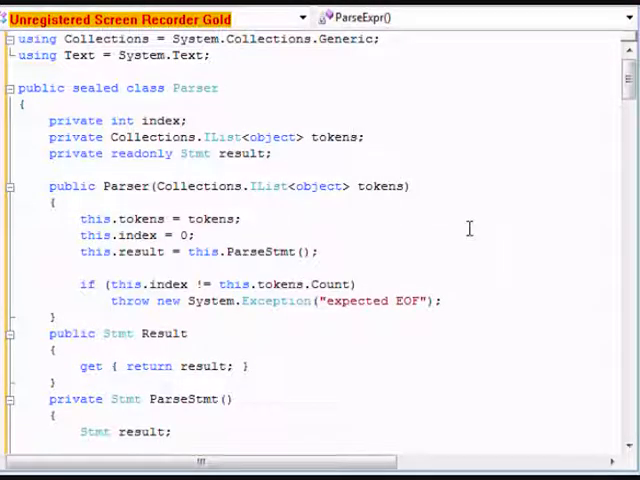
scroll("down", 3)
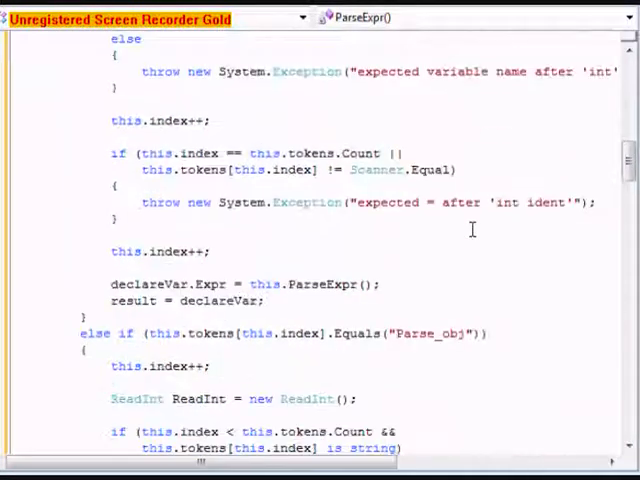
scroll("down", 3)
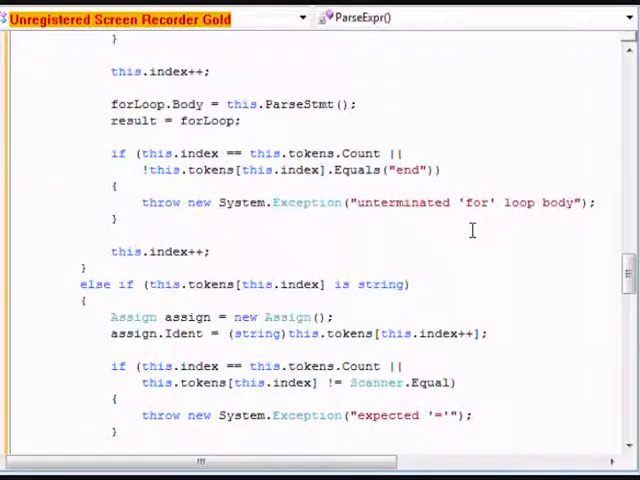
scroll("down", 3)
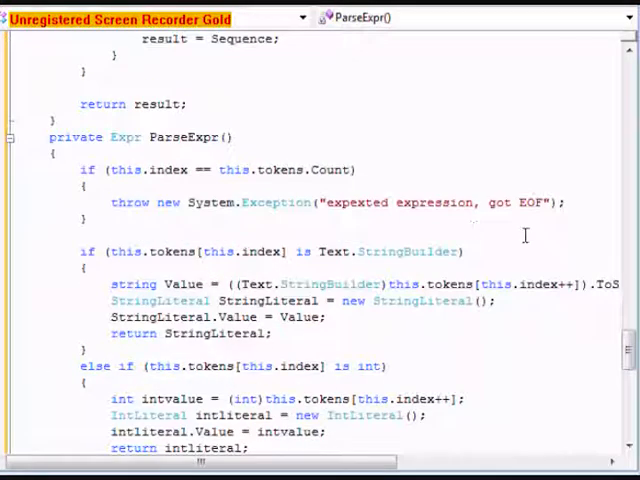